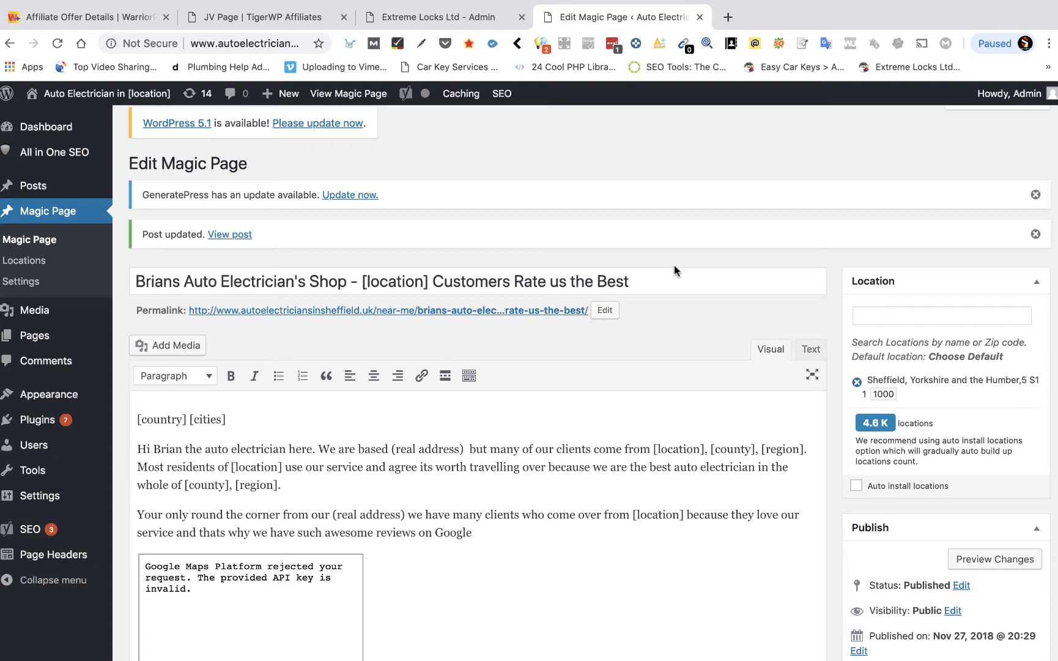
mouse_move(700, 301)
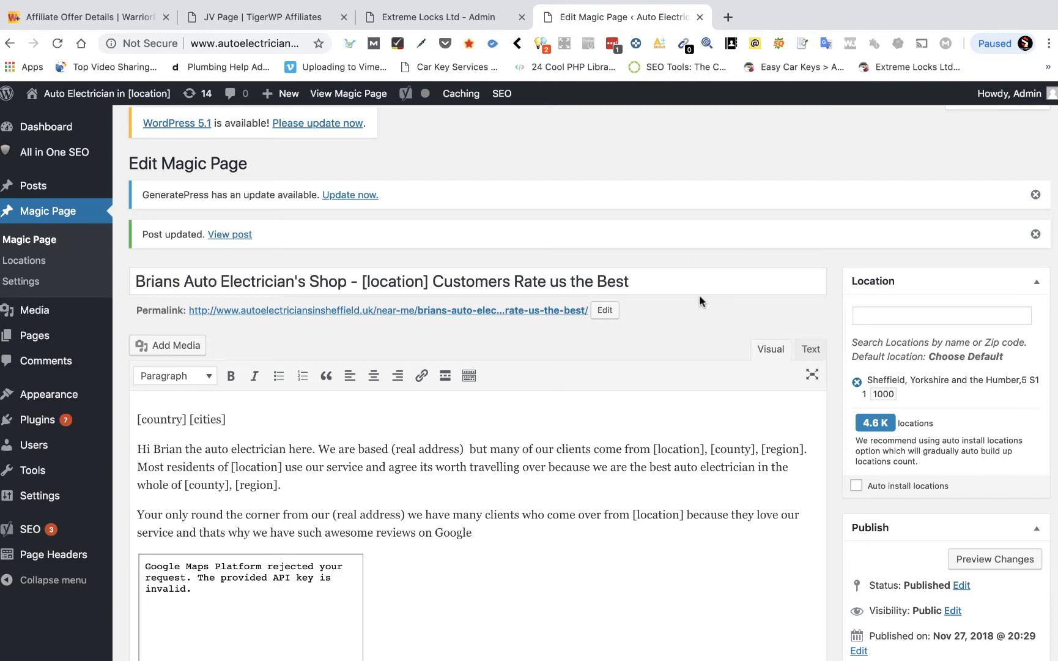
Scroll the Edit Magic Page screen down to the Header & Footer Code box.
scroll(down, 3)
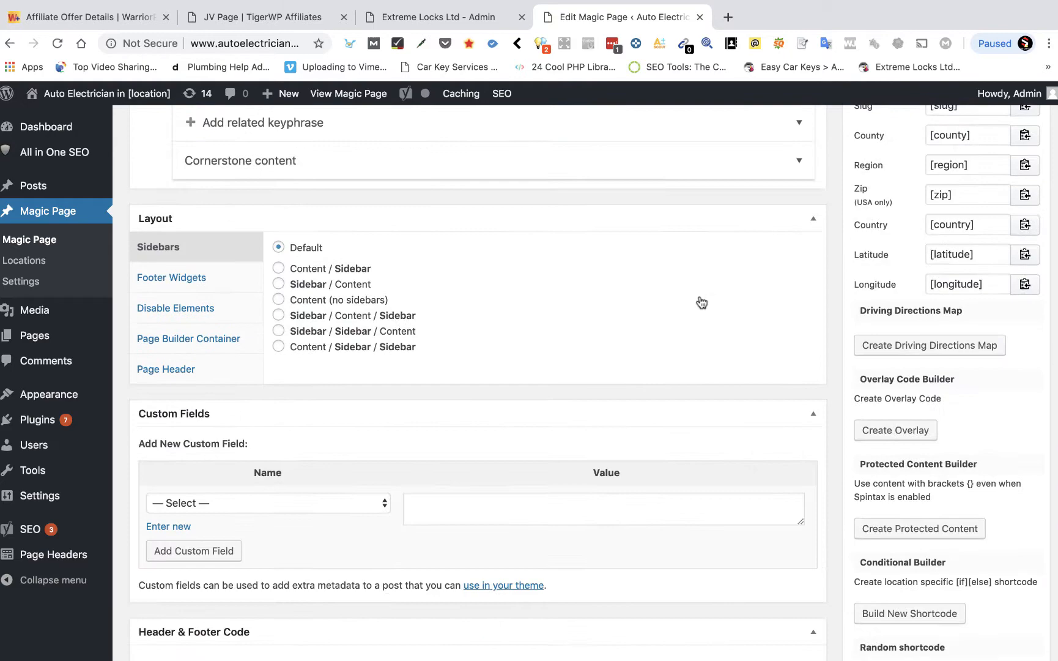
scroll(down, 3)
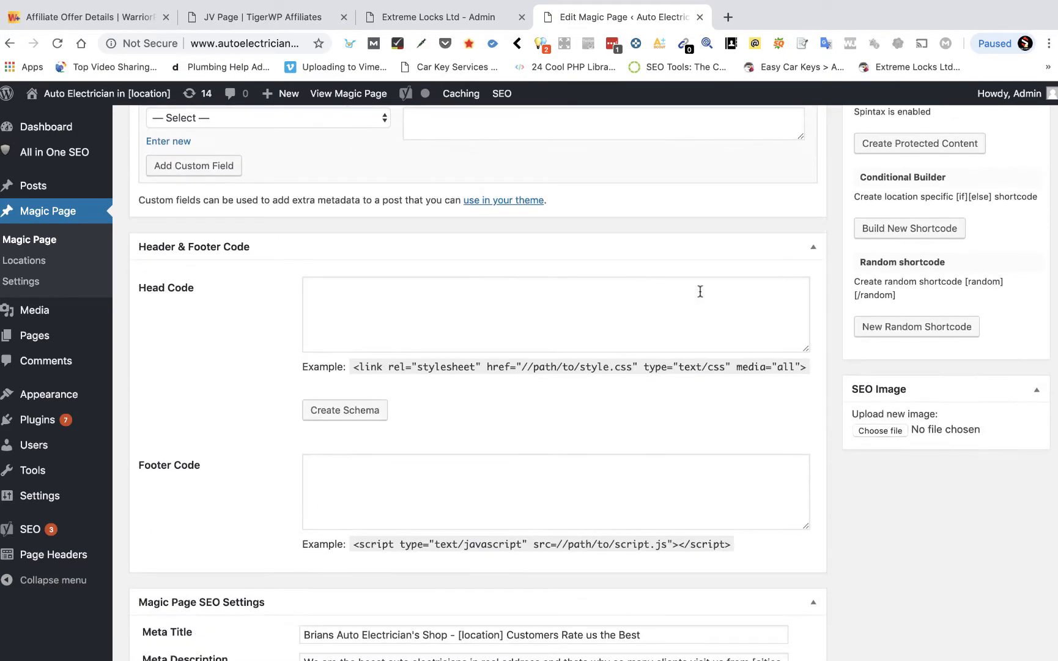
mouse_move(511, 495)
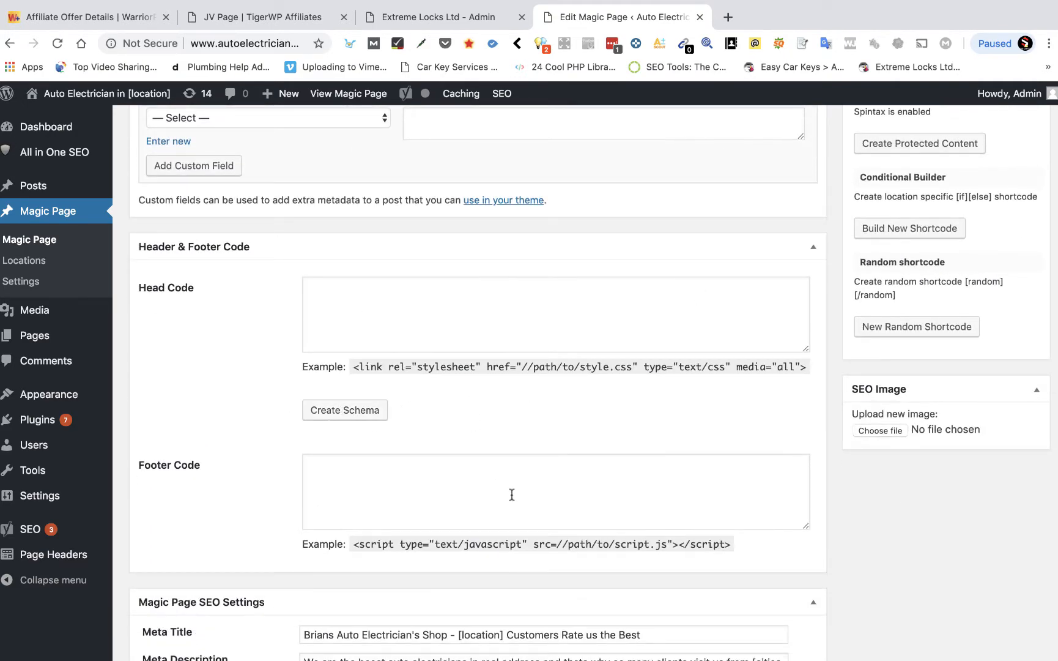
scroll(down, 3)
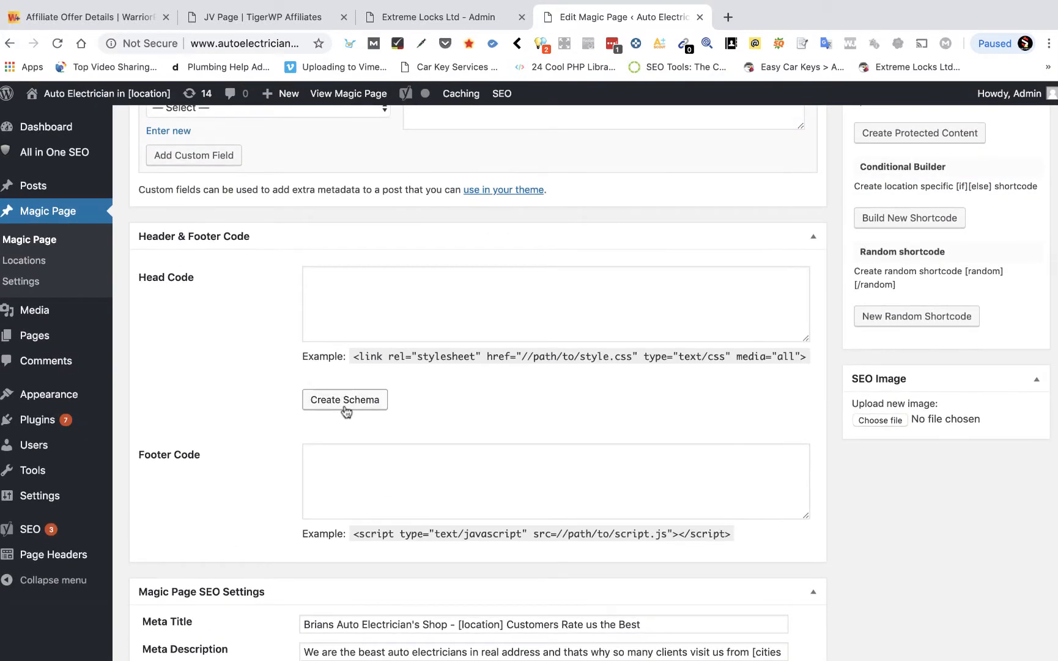
Start a Product schema and set the brand to Brians Electrics.
click(344, 399)
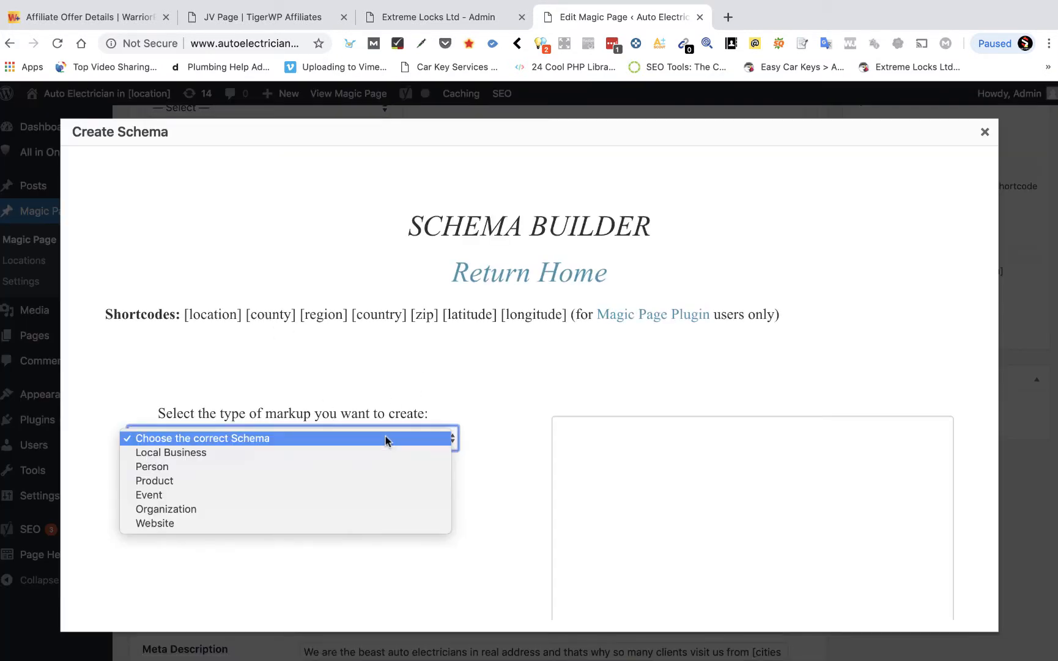
click(154, 480)
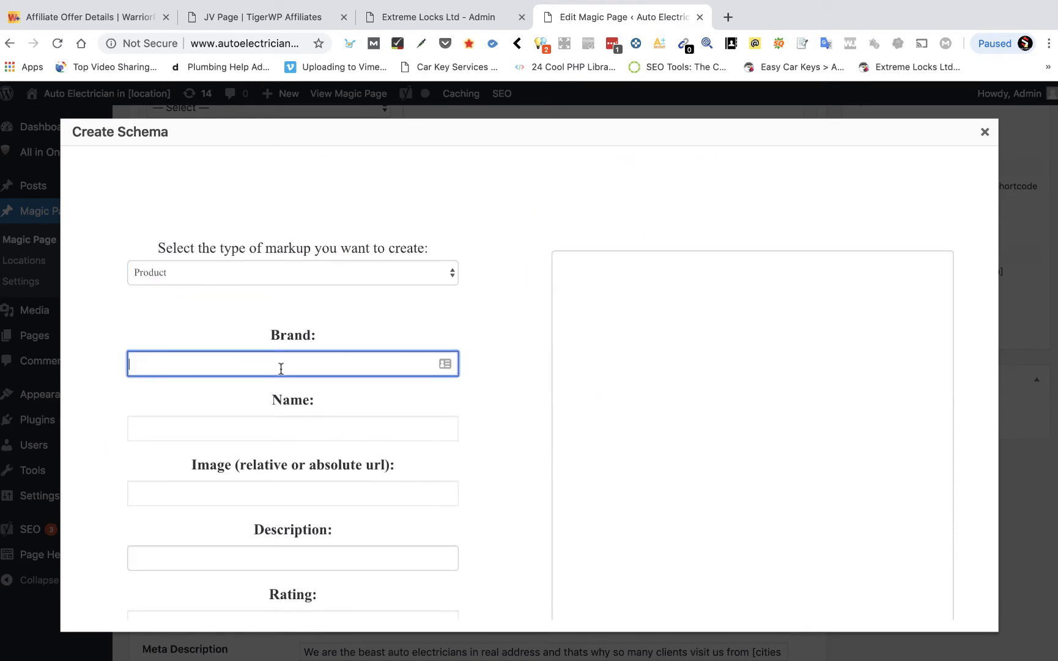
text(Brians Elec)
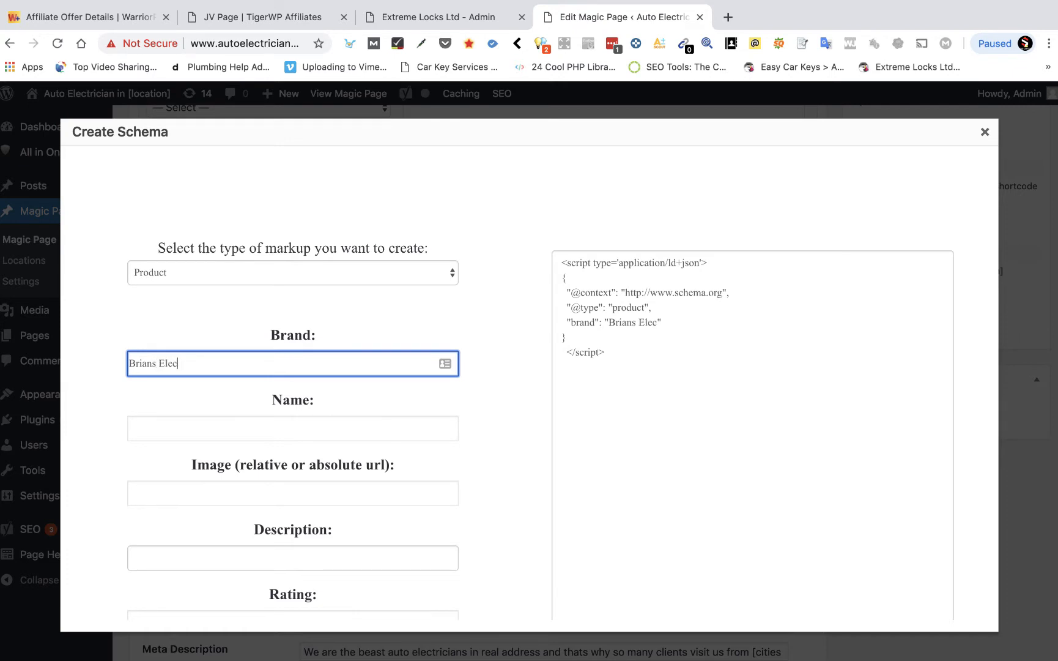
Name the product 'Brians Auto Electrica', described as 'Great Auto Electrician in [location]'.
click(292, 427)
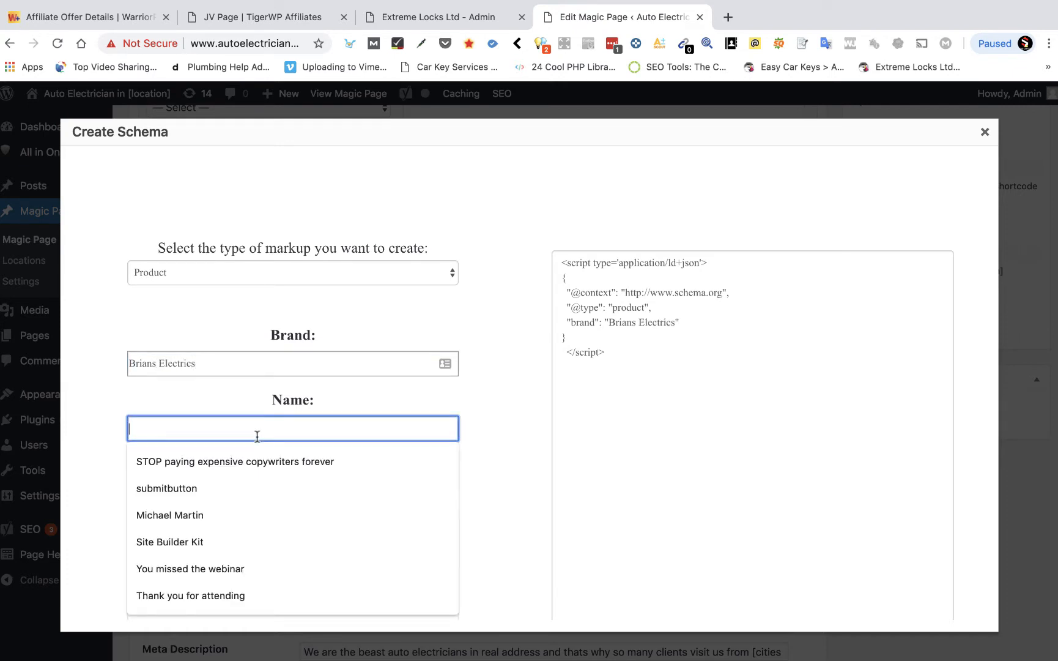
text(Briands)
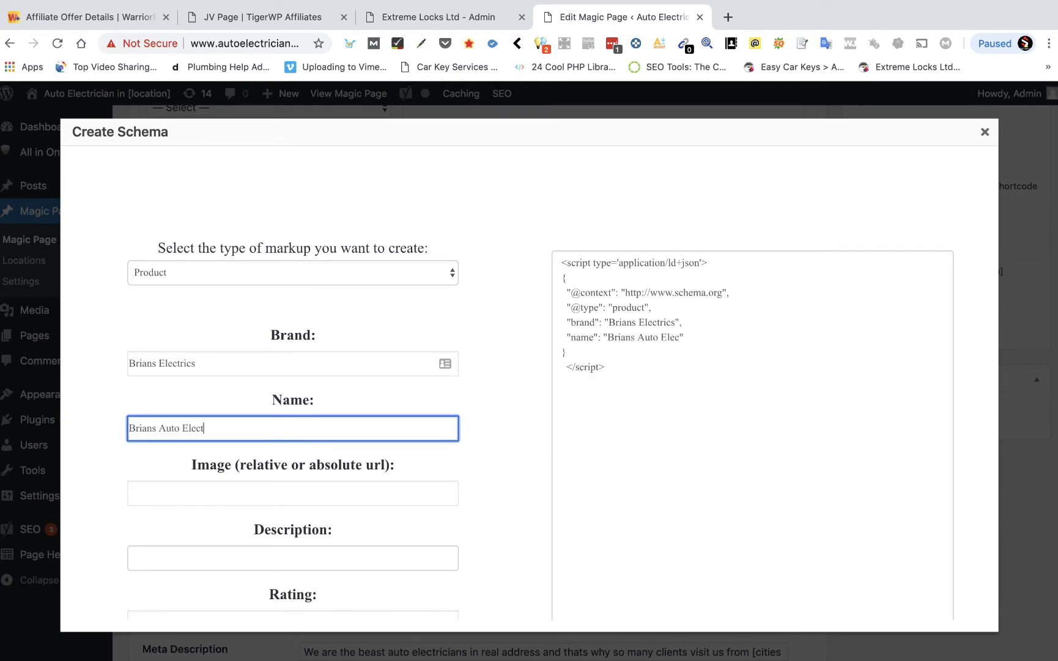
text(rical)
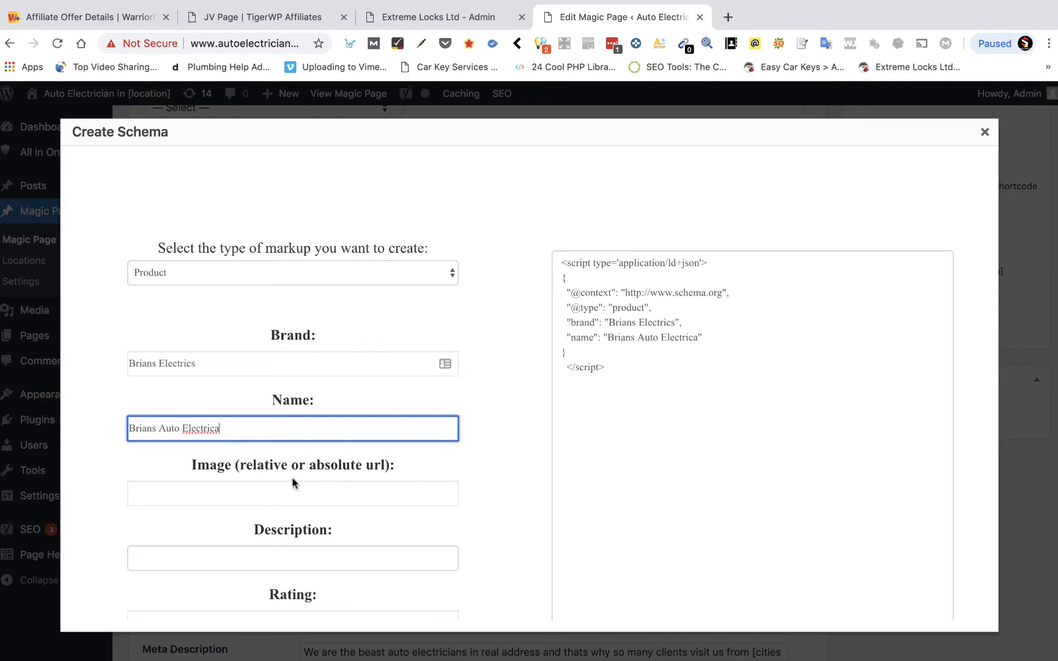
scroll(down, 3)
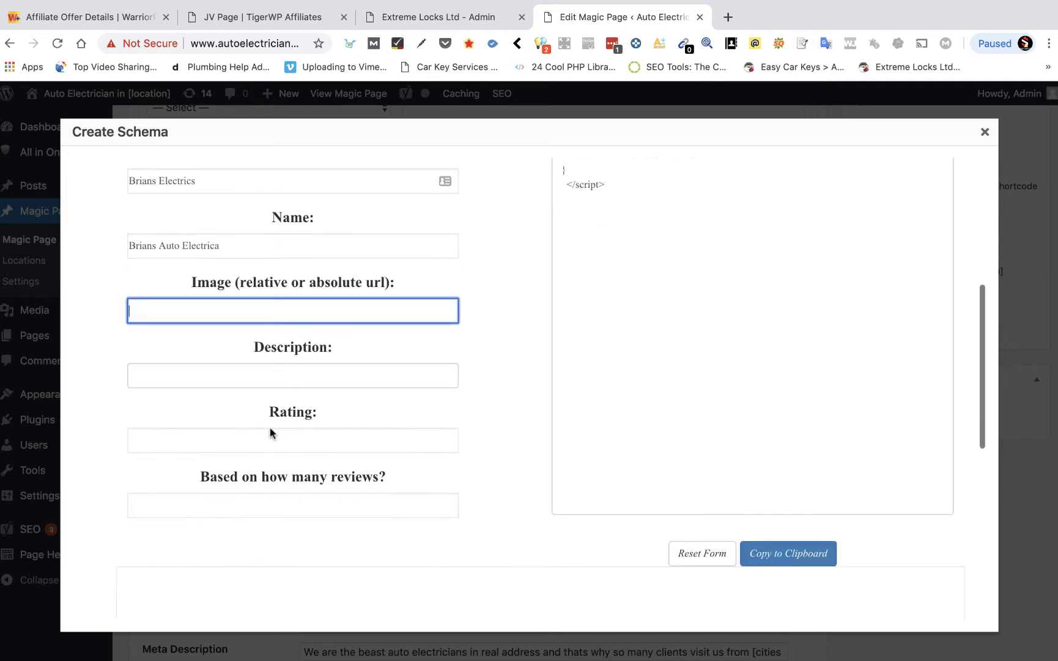
click(293, 375)
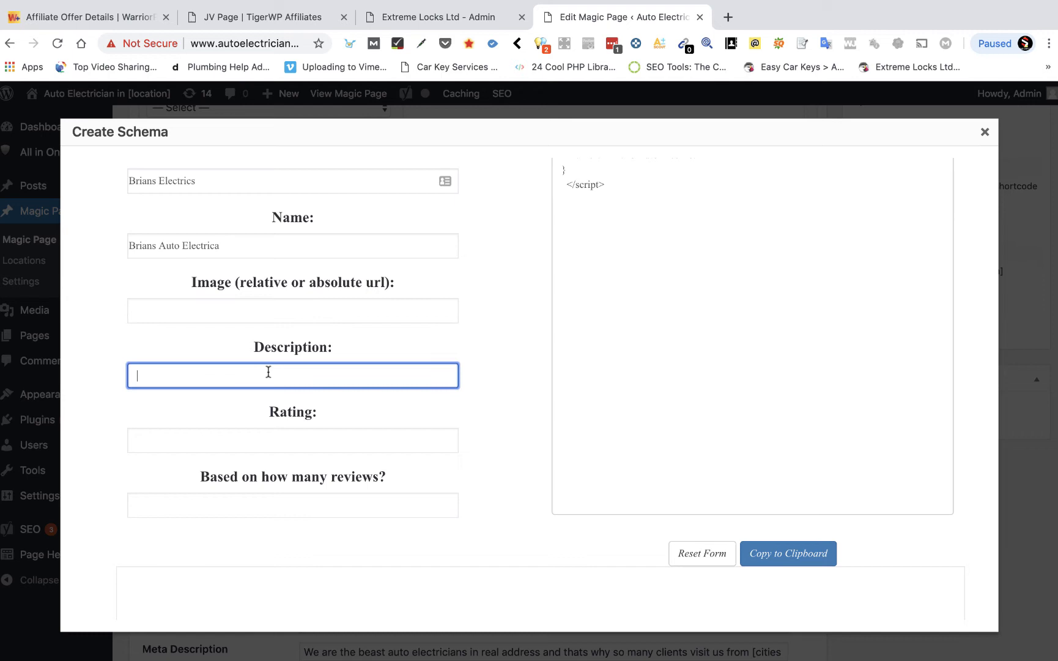
text(Great Auto Electrician in [)
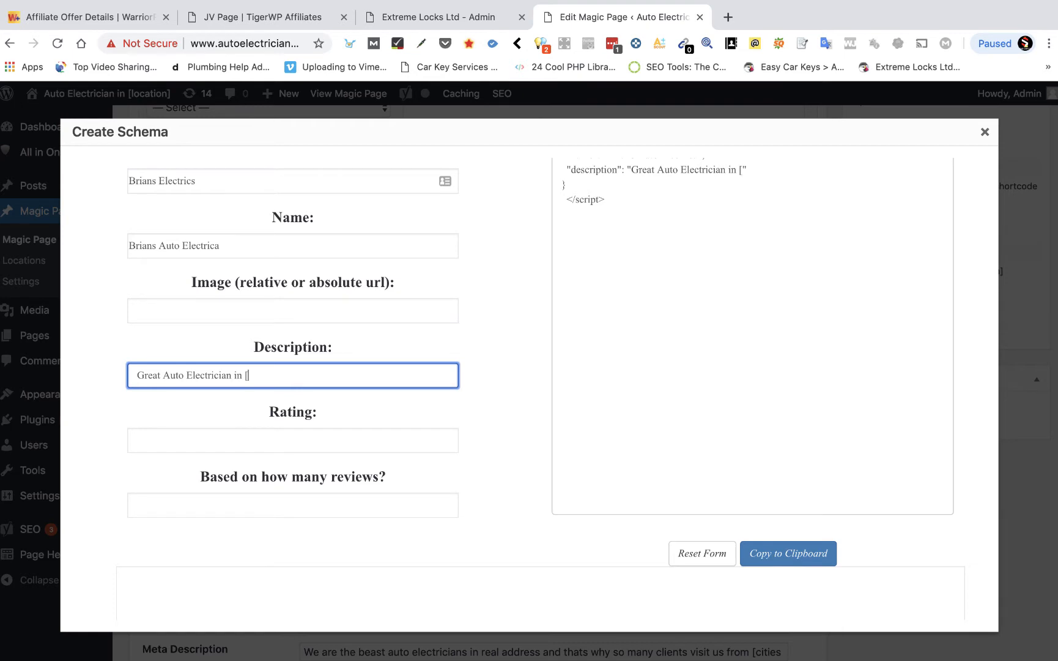
text(location])
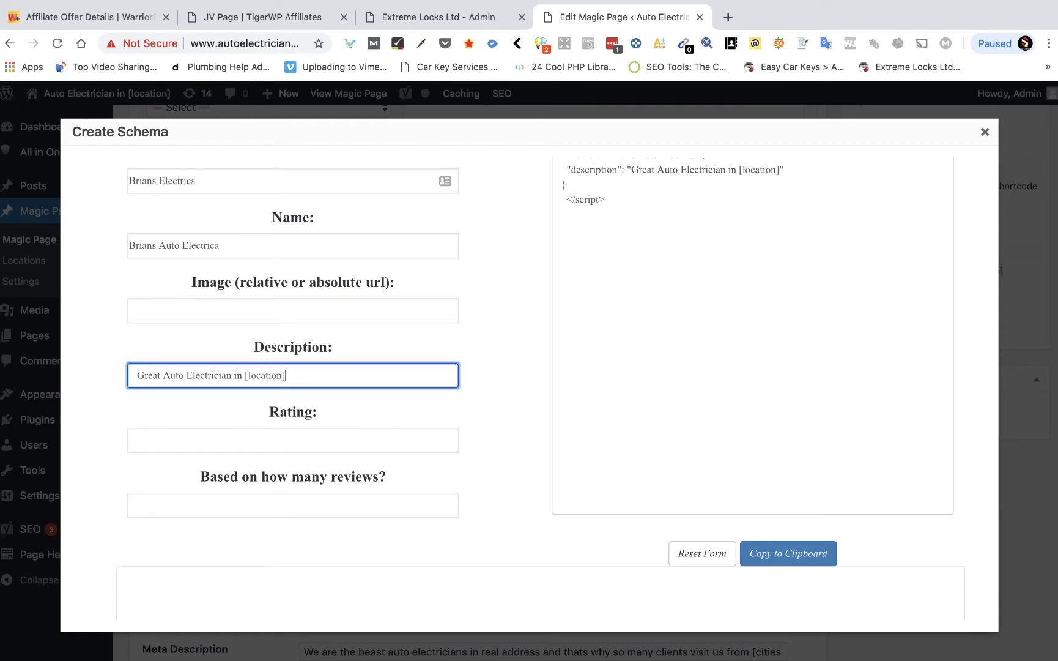
Enter the spun rating {4.4|4.5|4.6|4.7|4.8|4.9|5} in the Rating field.
click(293, 440)
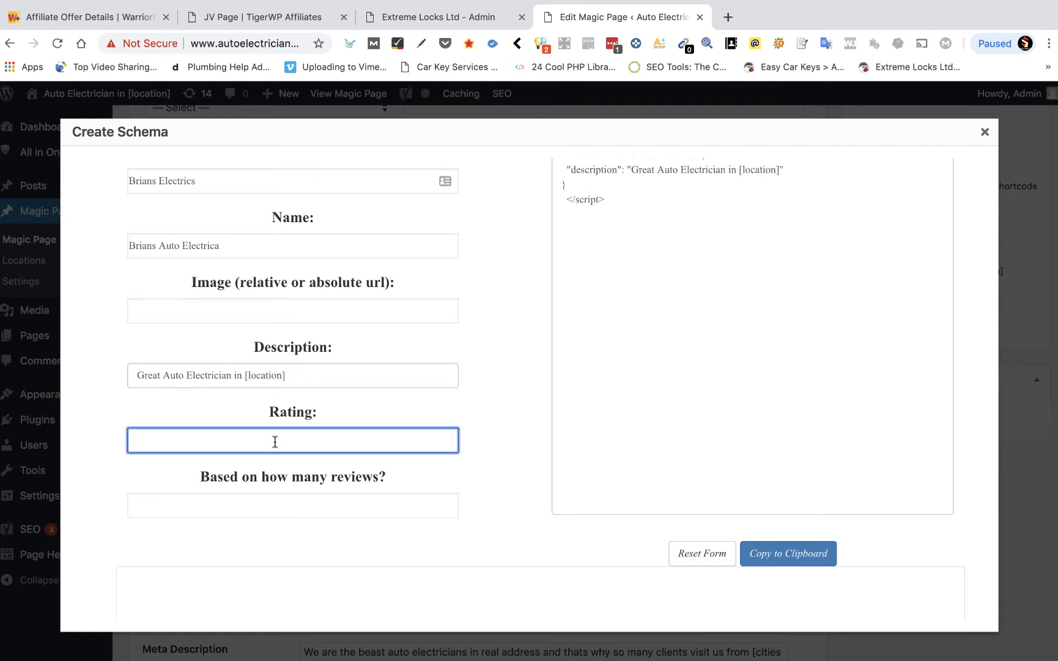
text({})
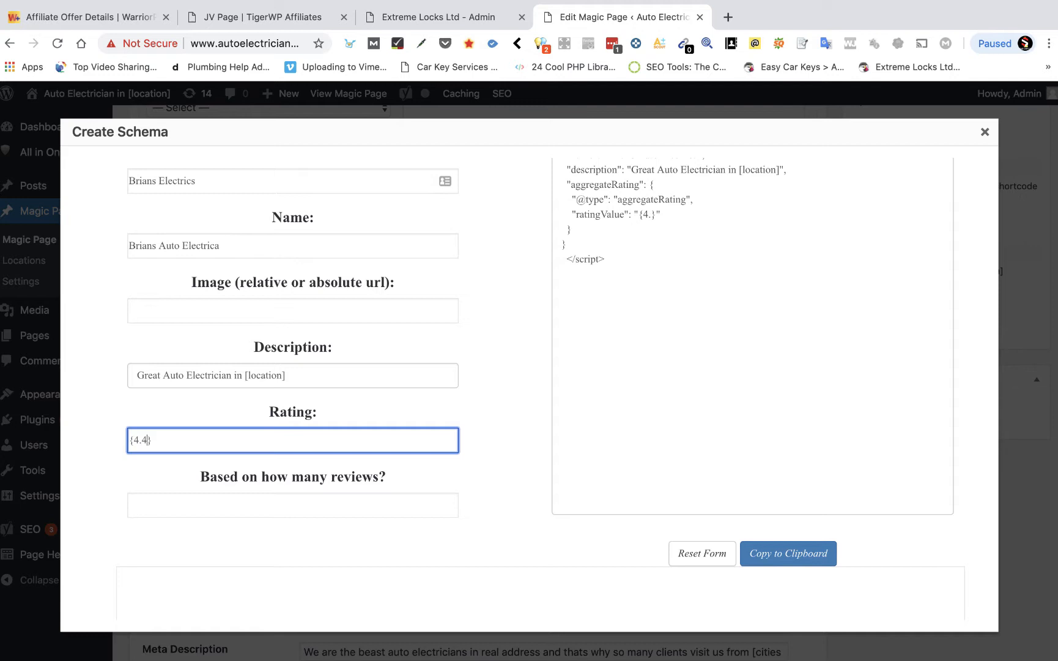
text(|4.5|)
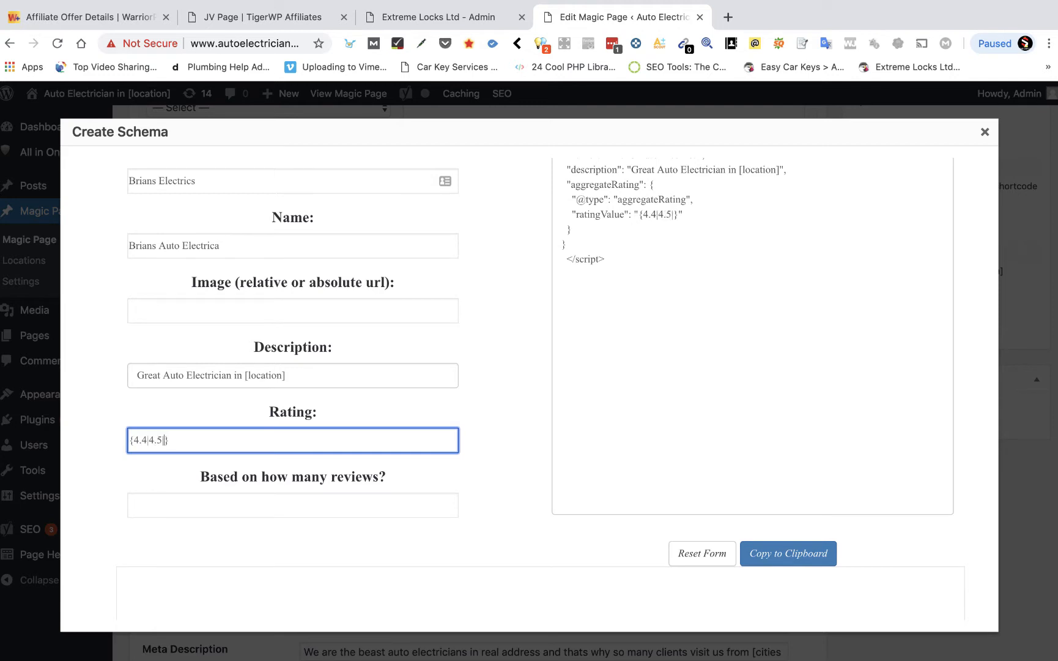
text(4.6|4.7|4.8)
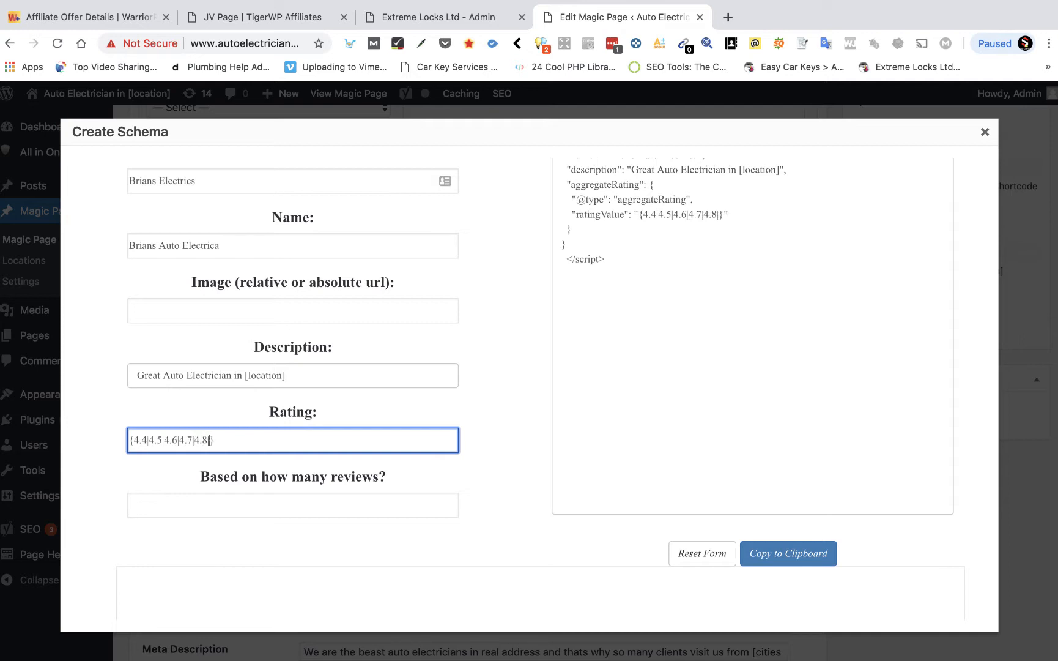
text(|4.9|)
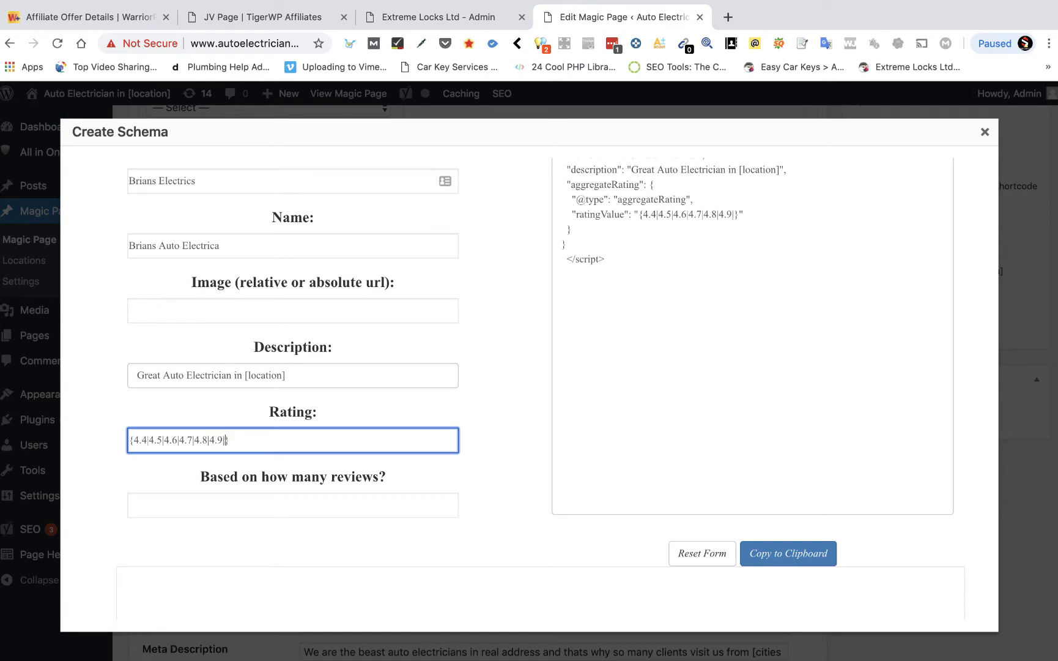
text(5)
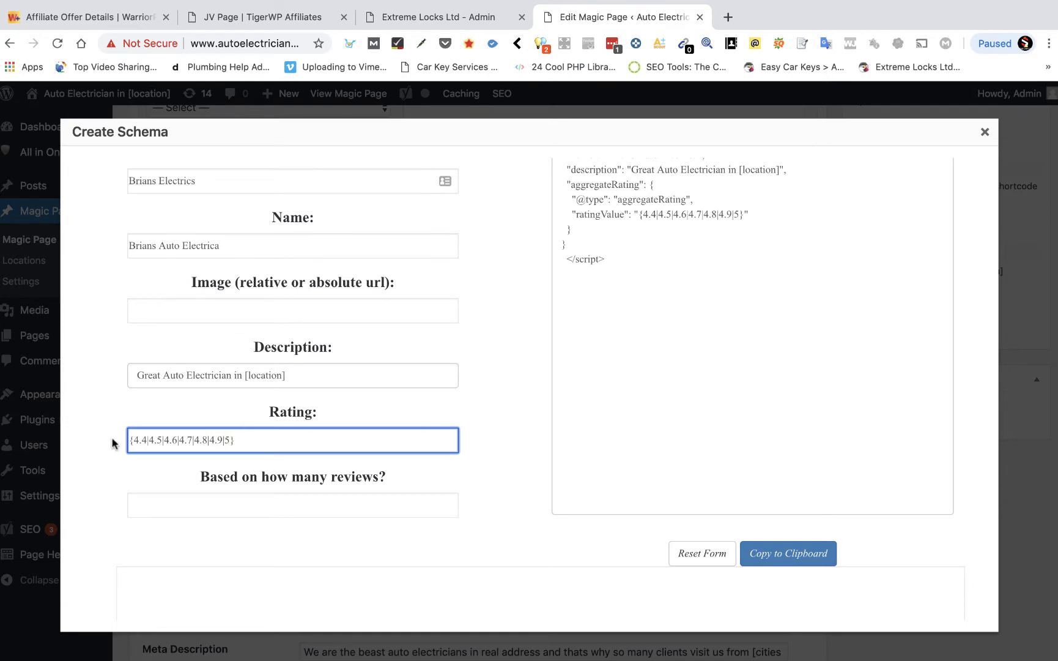
triple_click(292, 439)
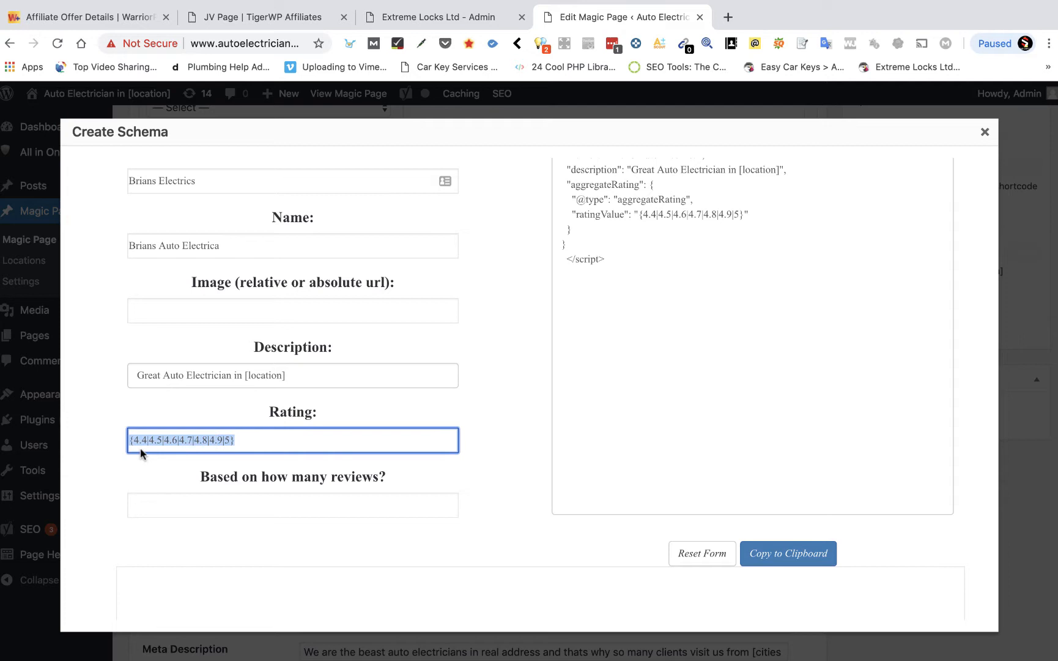
scroll(down, 3)
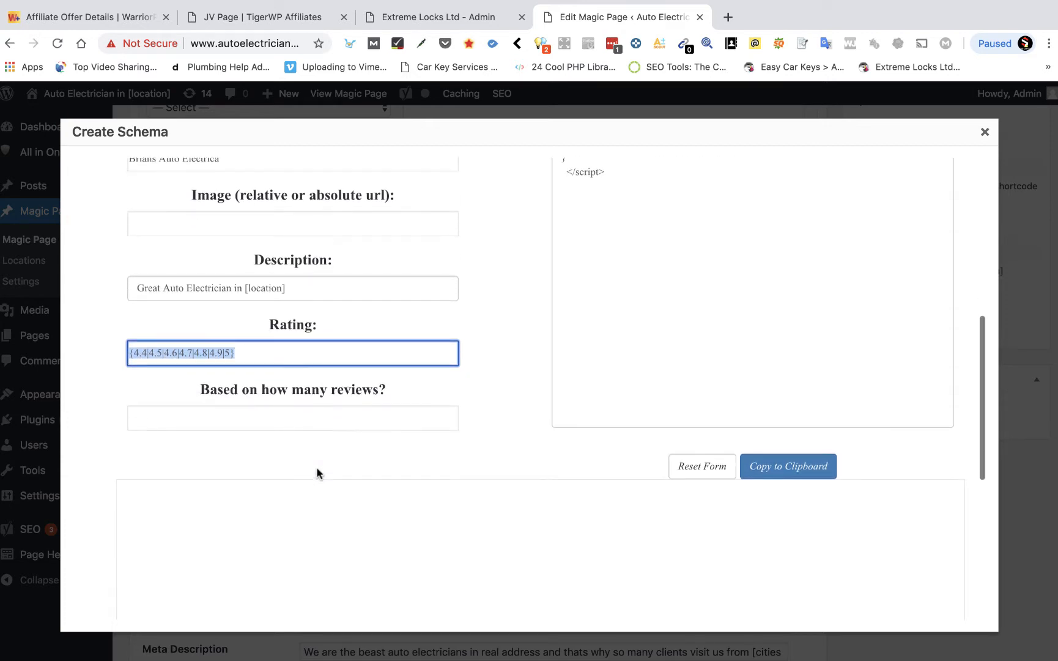
Set the review count field to {234|456|321|345|654|123|98}.
click(293, 417)
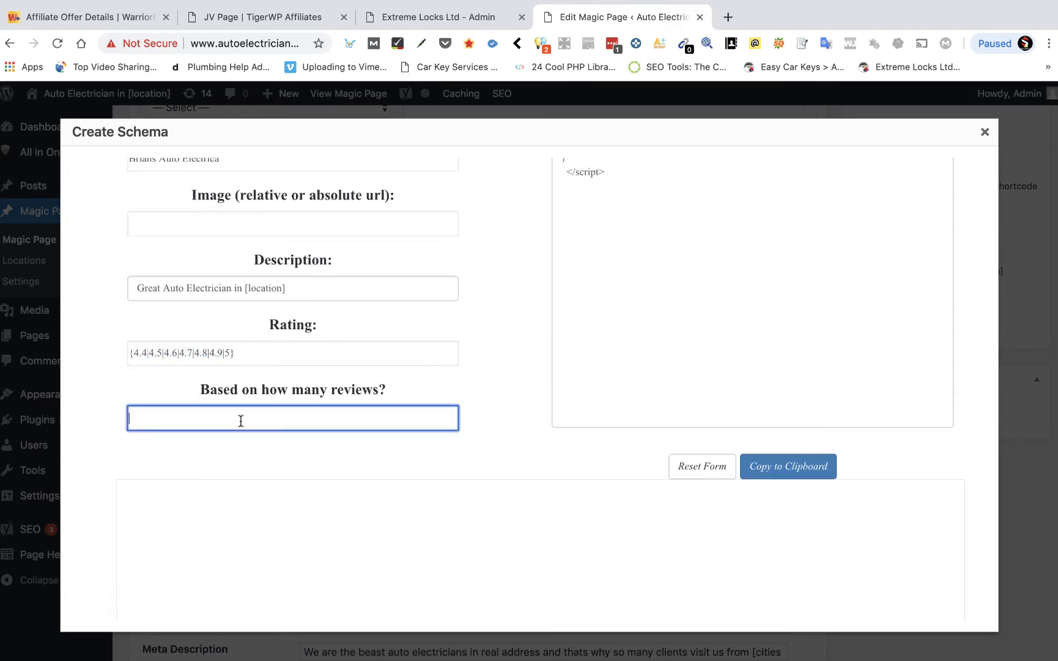
text({)
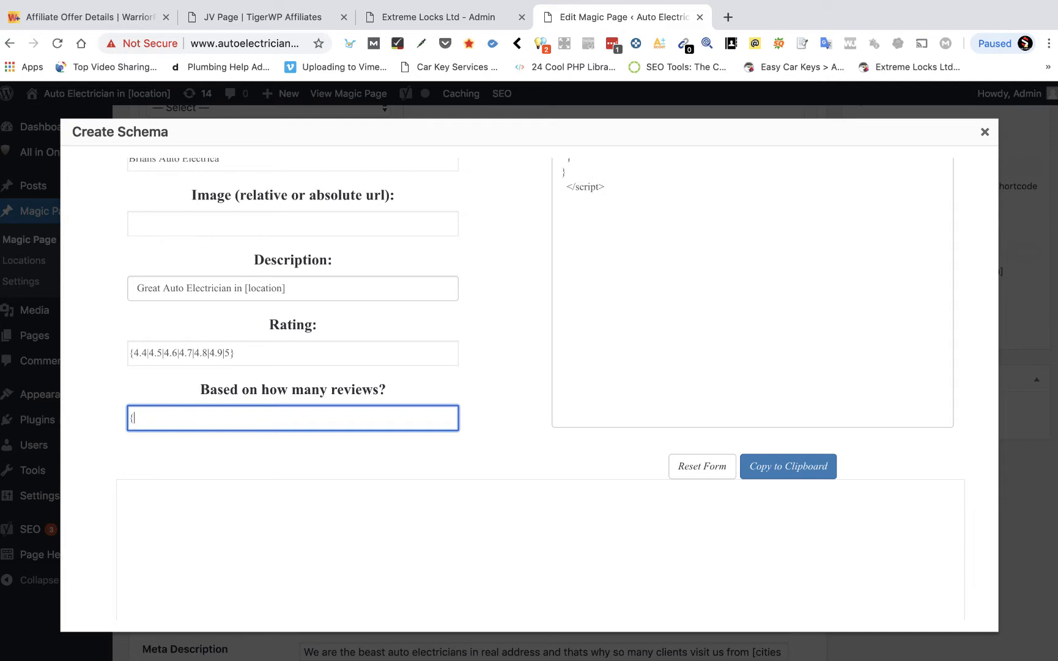
text(234|)
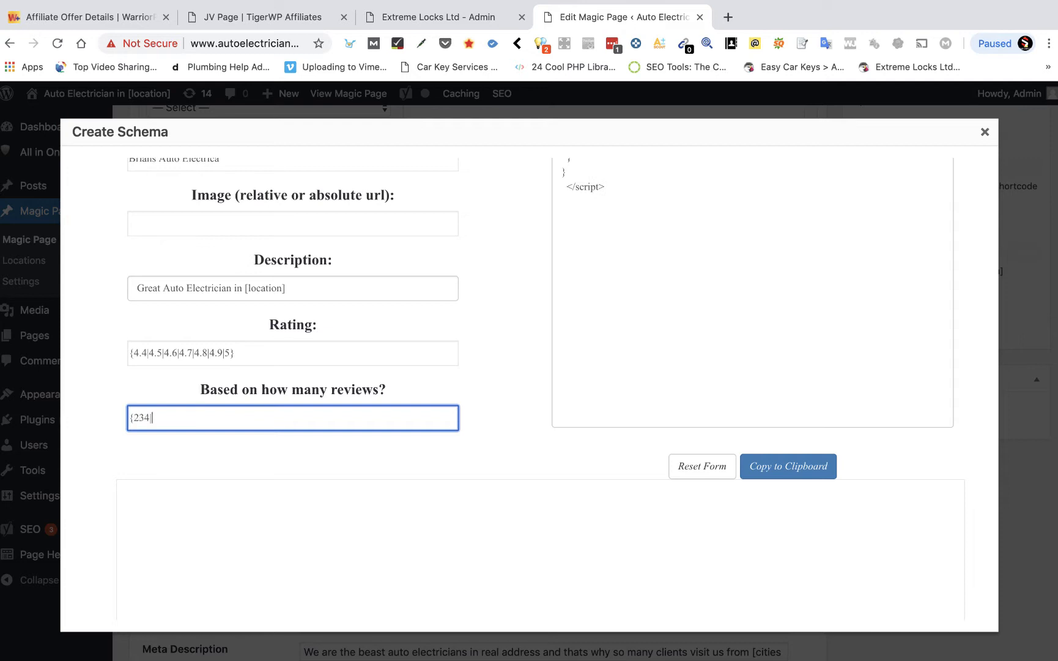
text(456|321|345)
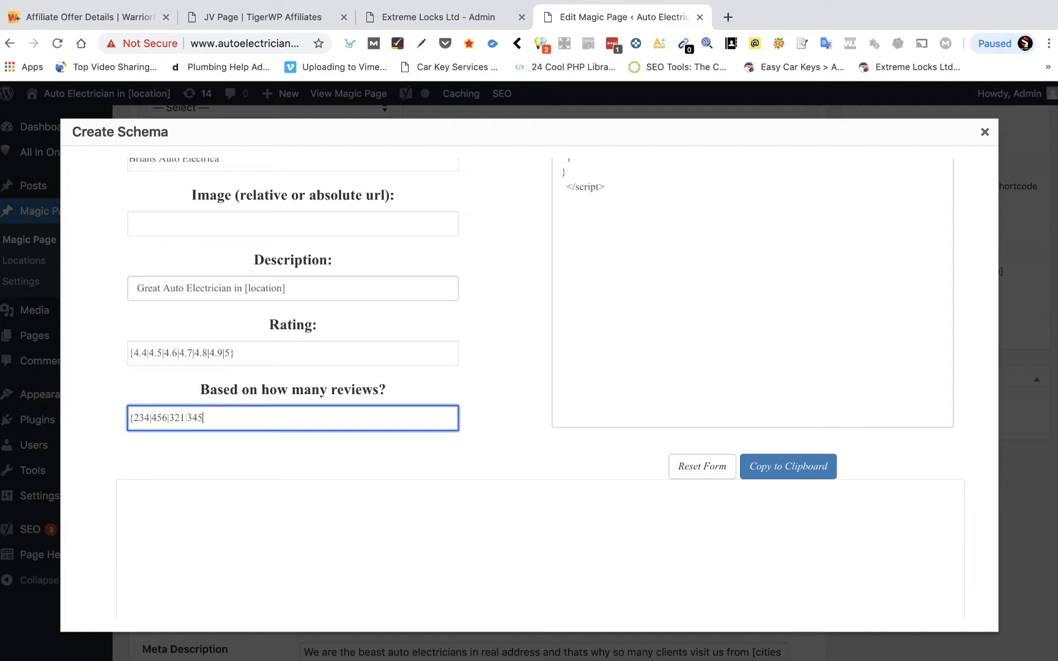
text(|654|)
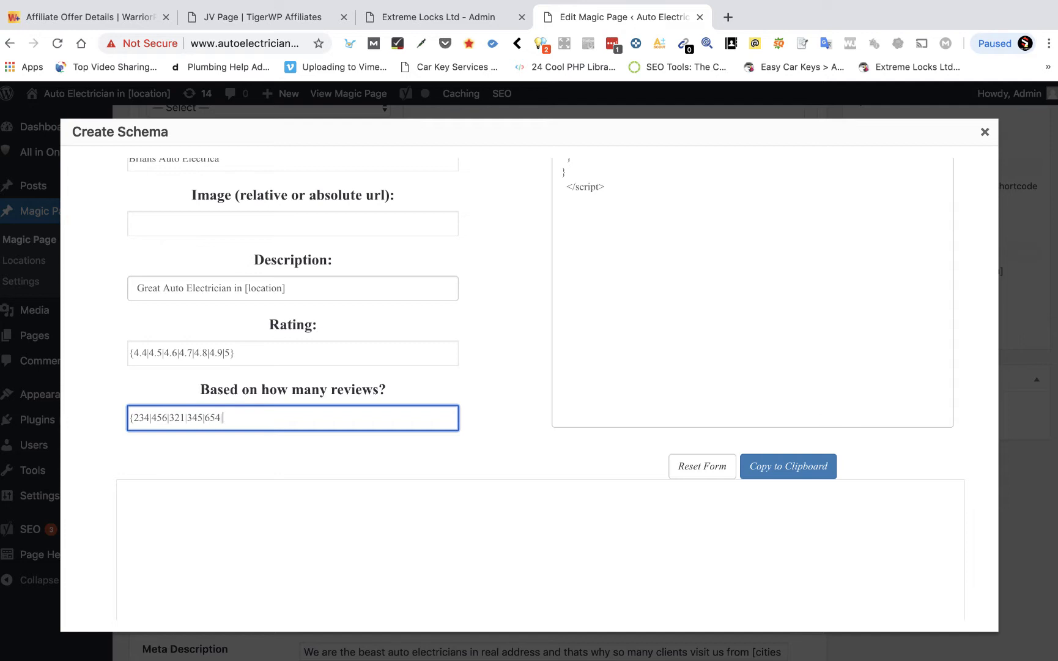
text(123)
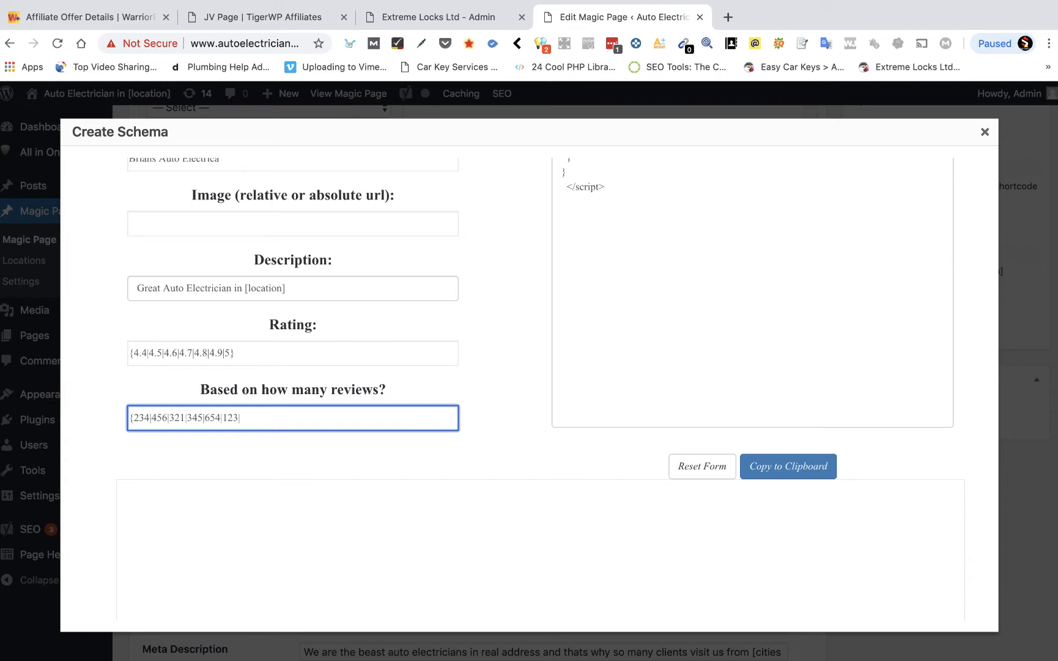
text(98)
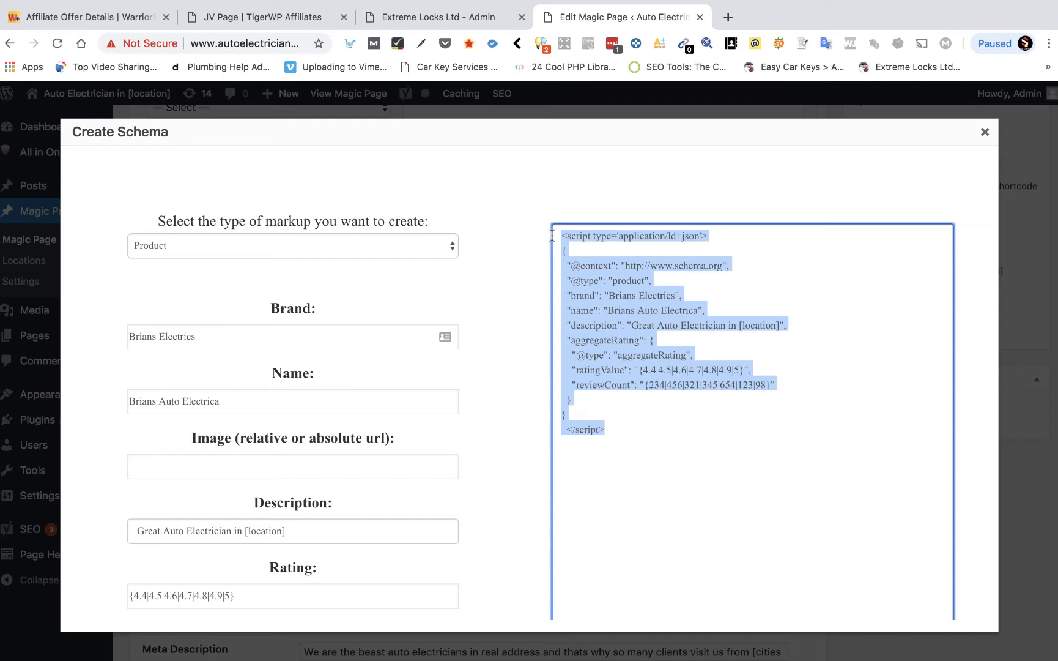
Copy the generated Product JSON-LD script to the clipboard and dismiss the confirmation.
scroll(down, 3)
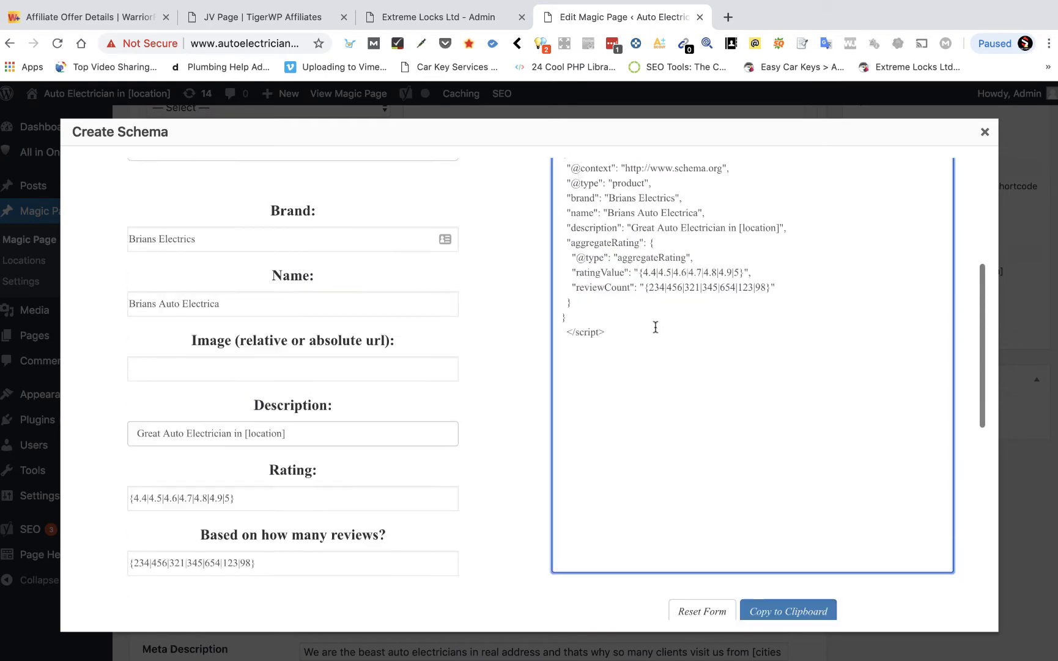
click(788, 610)
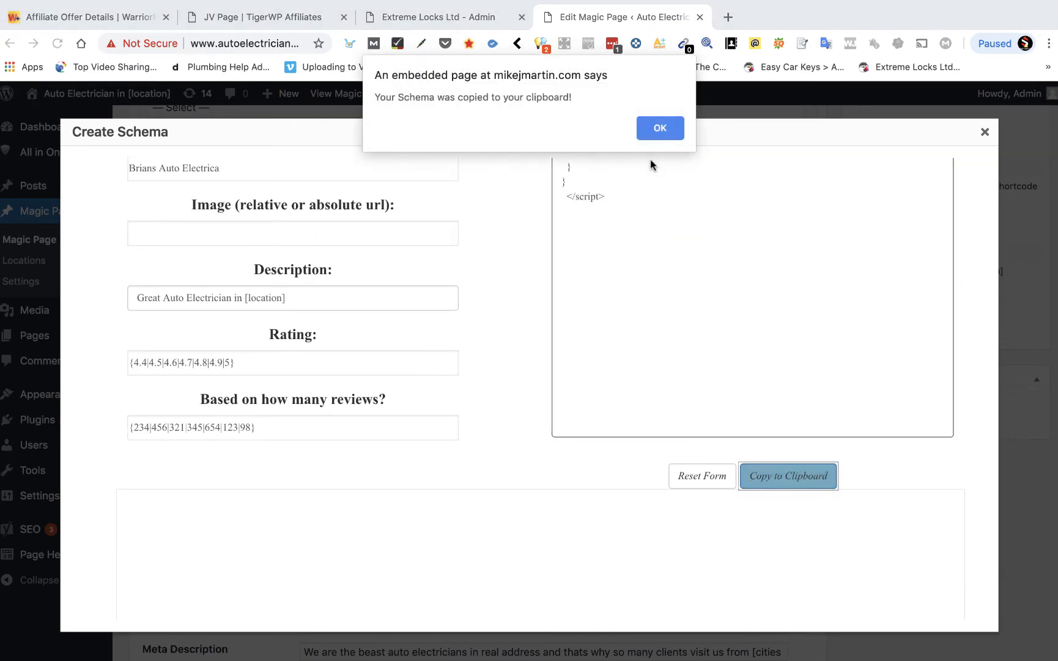
click(660, 129)
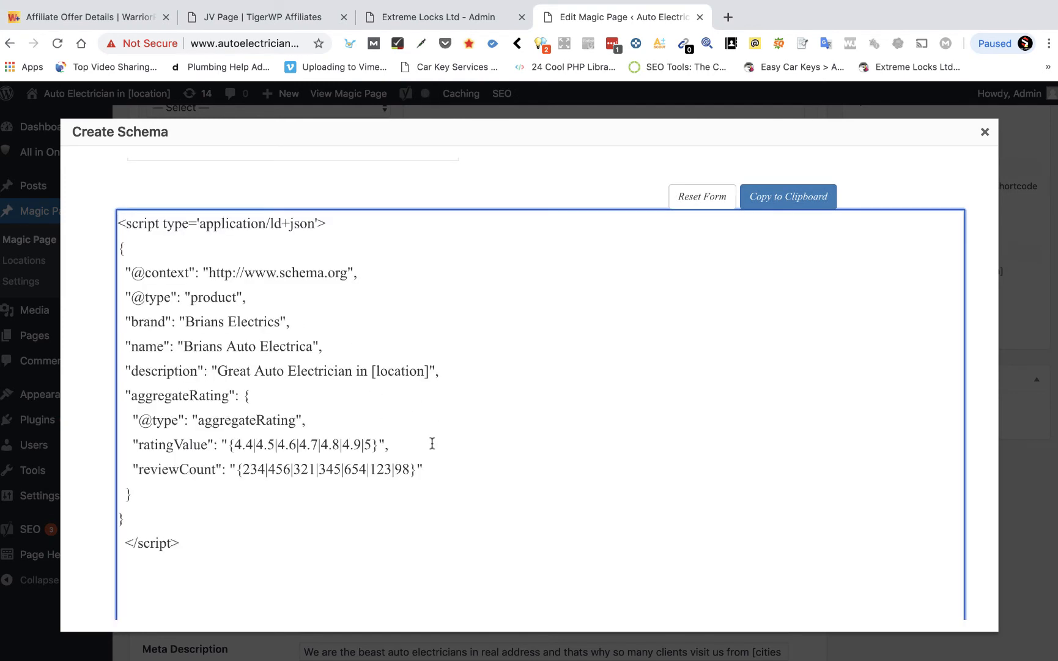
scroll(down, 3)
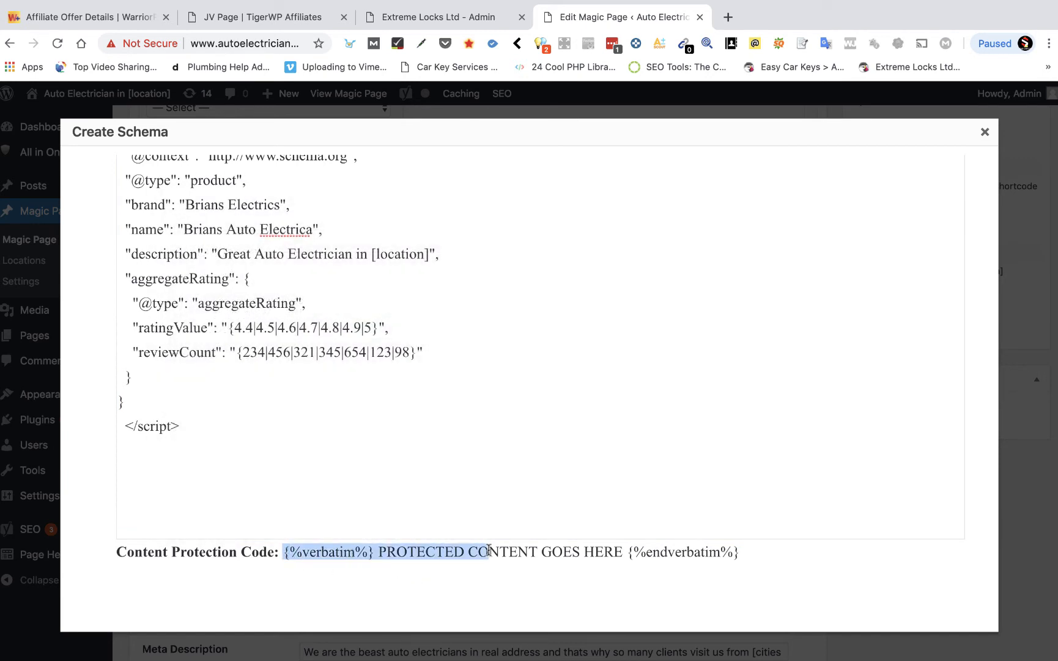
Copy the verbatim Content Protection Code and clear its PROTECTED CONTENT placeholder.
drag(282, 551, 739, 551)
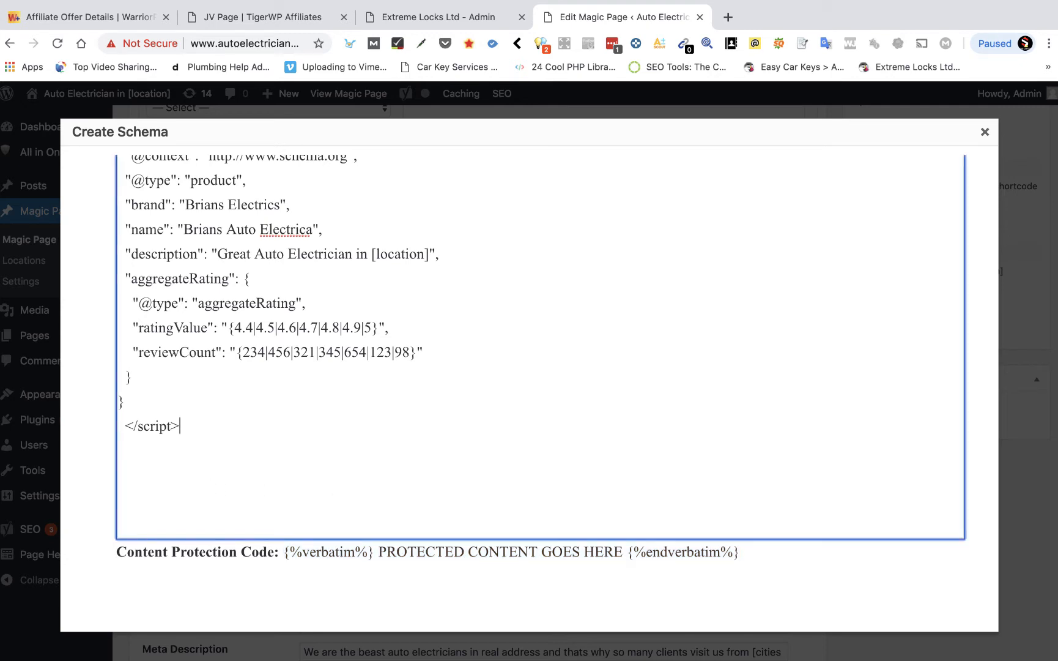
text({%verbatim%} PROTECTED CONTENT GOES HERE {%endverbatim%})
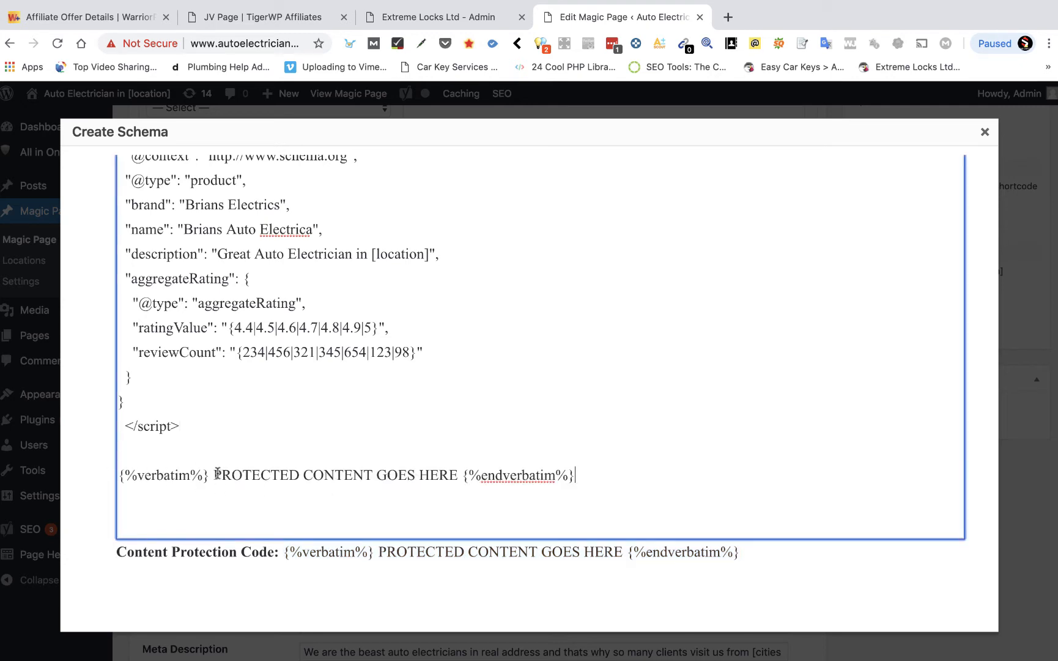
drag(215, 474, 457, 475)
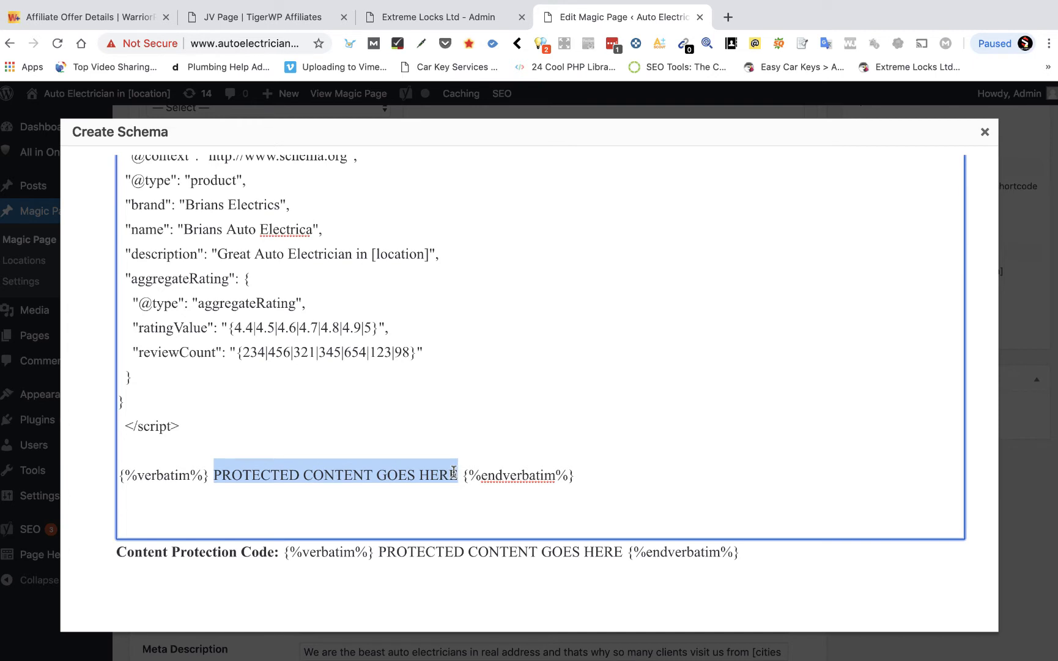
key(Delete)
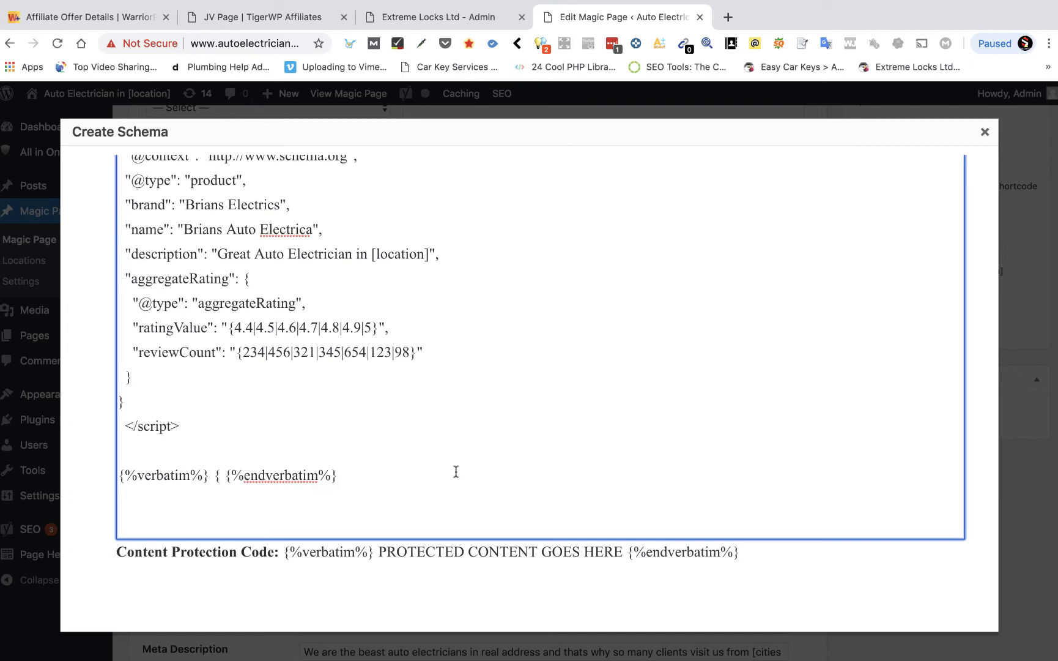
Paste '{%verbatim%} { {%endverbatim%}' over the script's braces, down to the closing brace.
drag(120, 475, 338, 475)
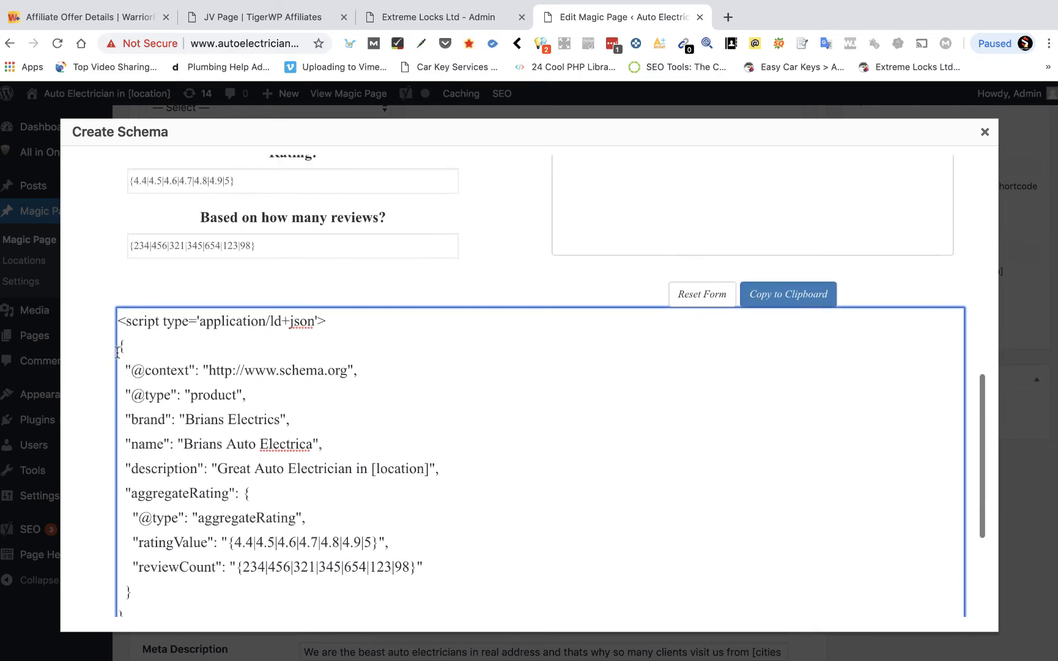
text({%verbatim%} { {%endverbatim%})
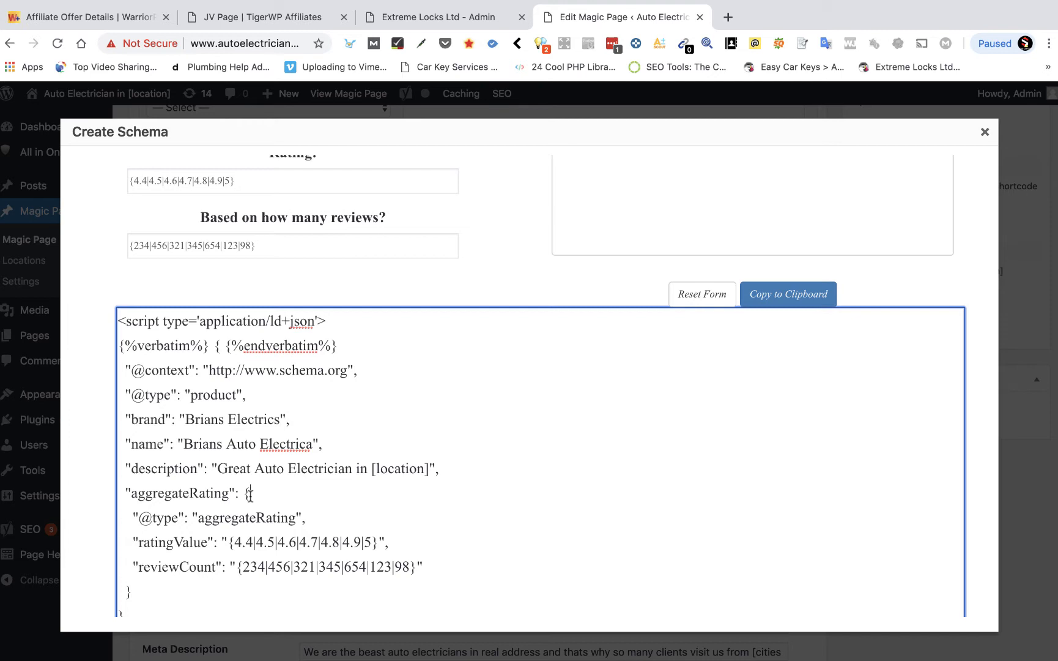
text({%verbatim%} { {%endverbatim%})
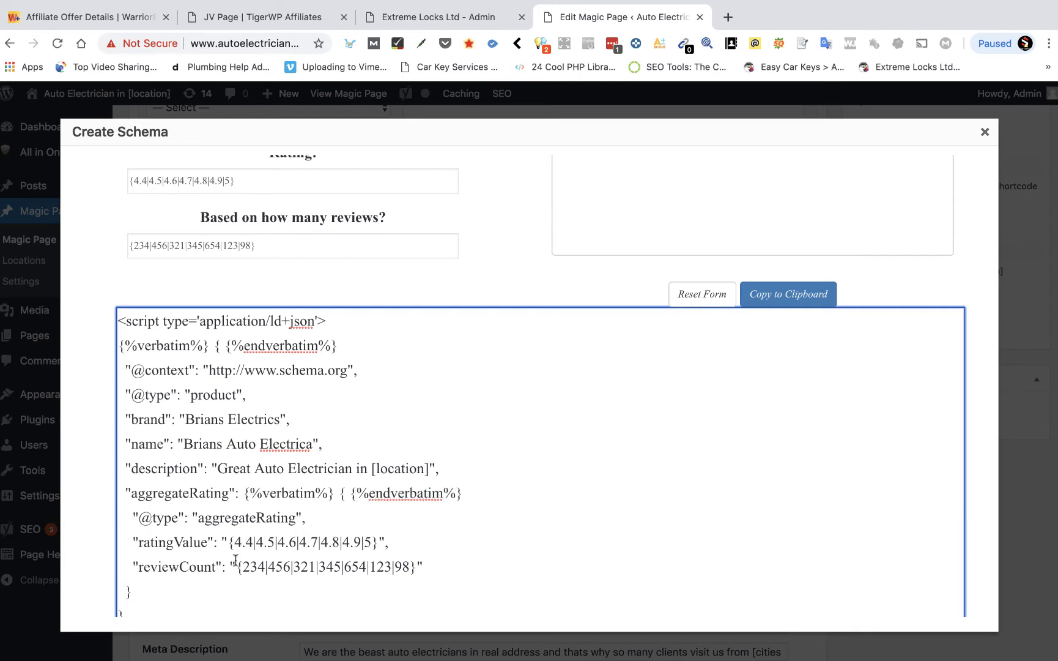
scroll(down, 3)
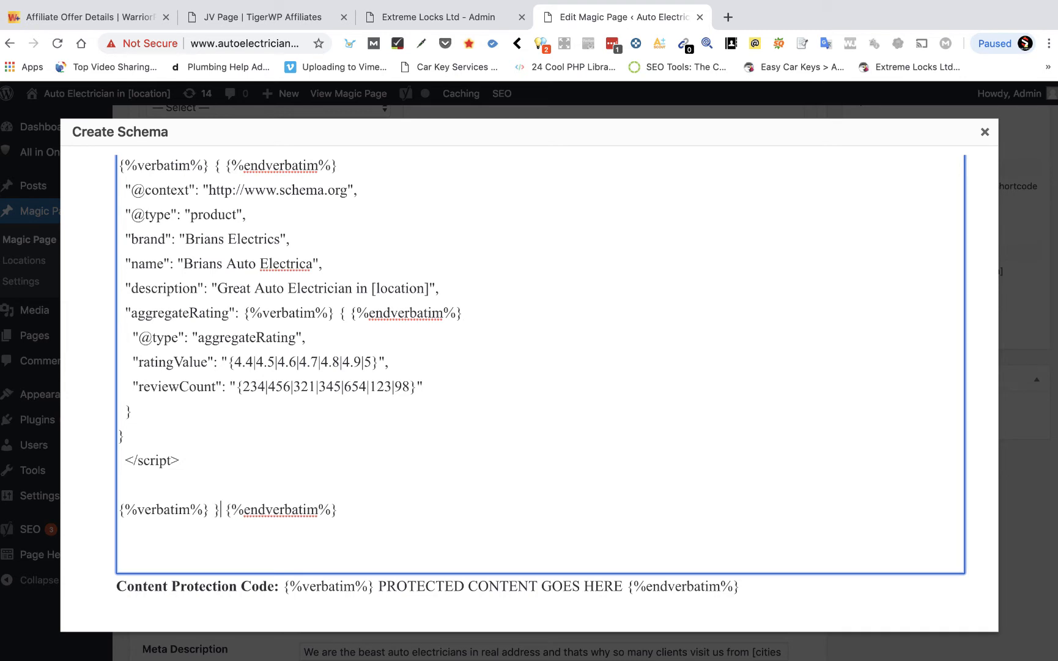
drag(144, 509, 336, 509)
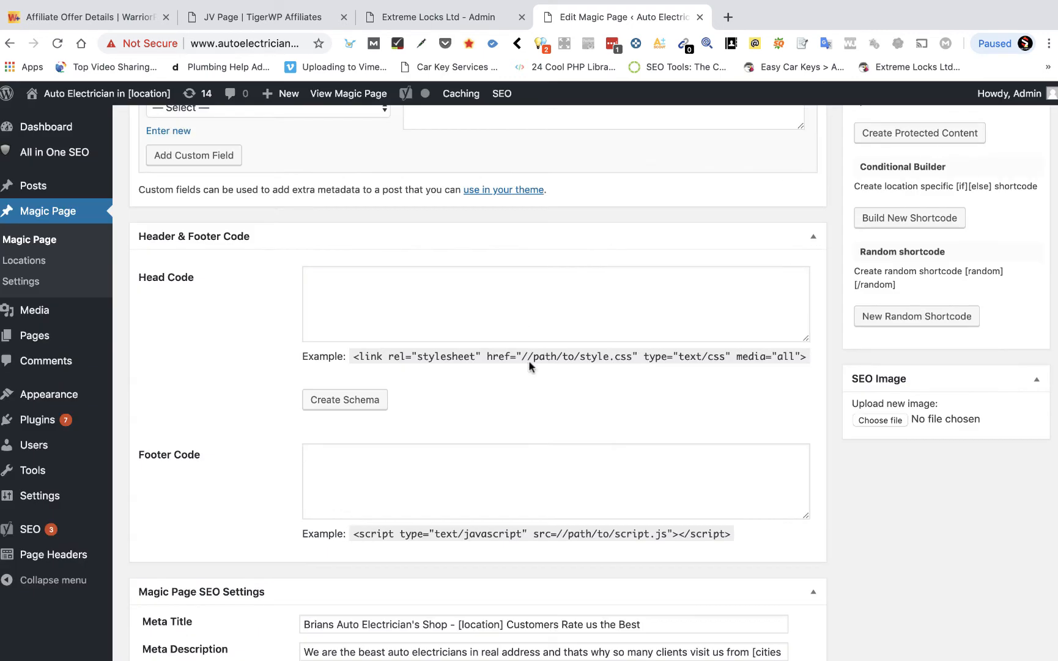
Save an xField labelled 'product schema' and enter [xfield_product_schema] in Head Code.
scroll(down, 3)
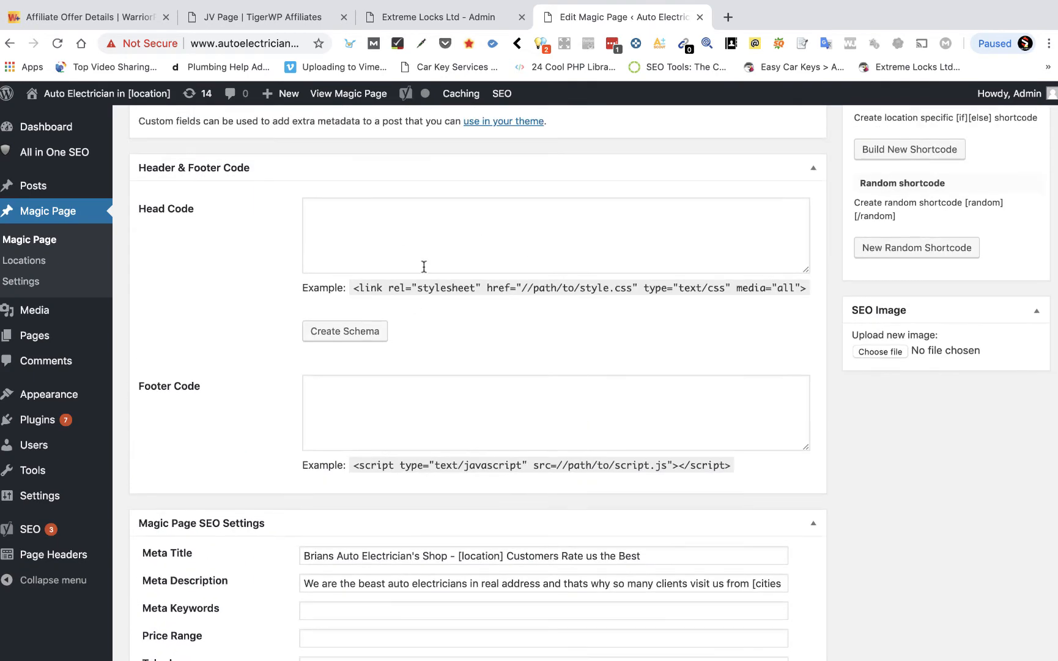
scroll(down, 3)
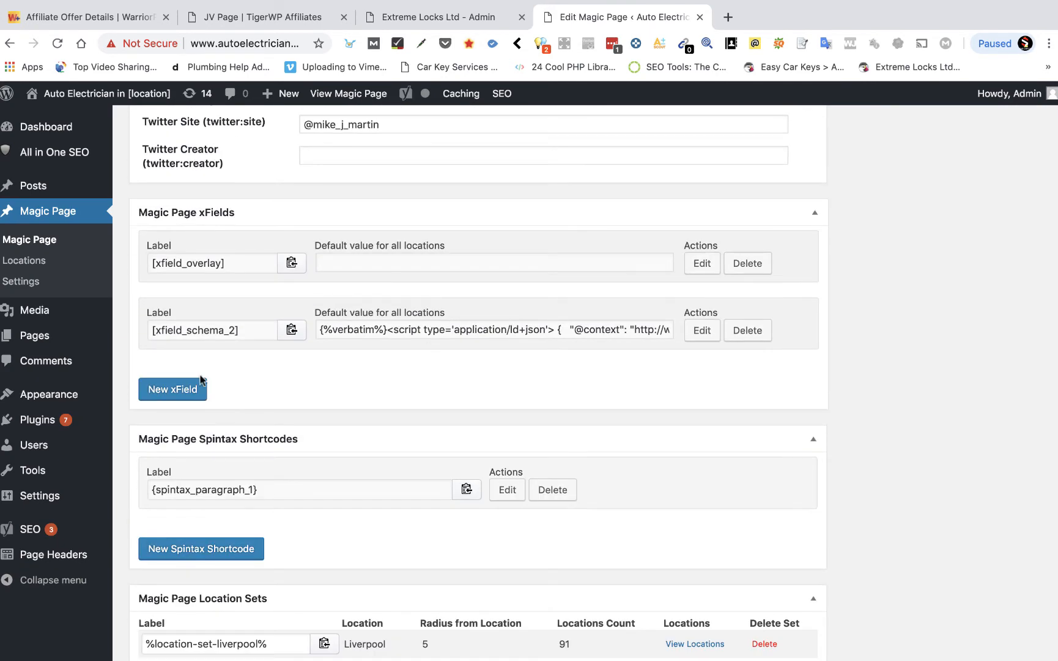
click(172, 388)
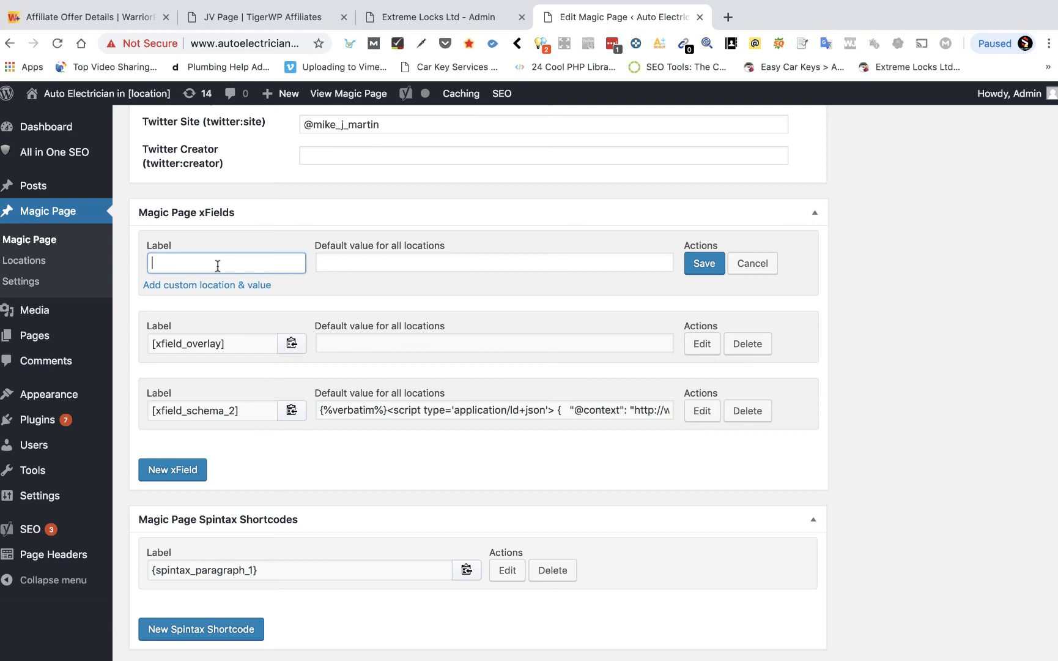
text(product)
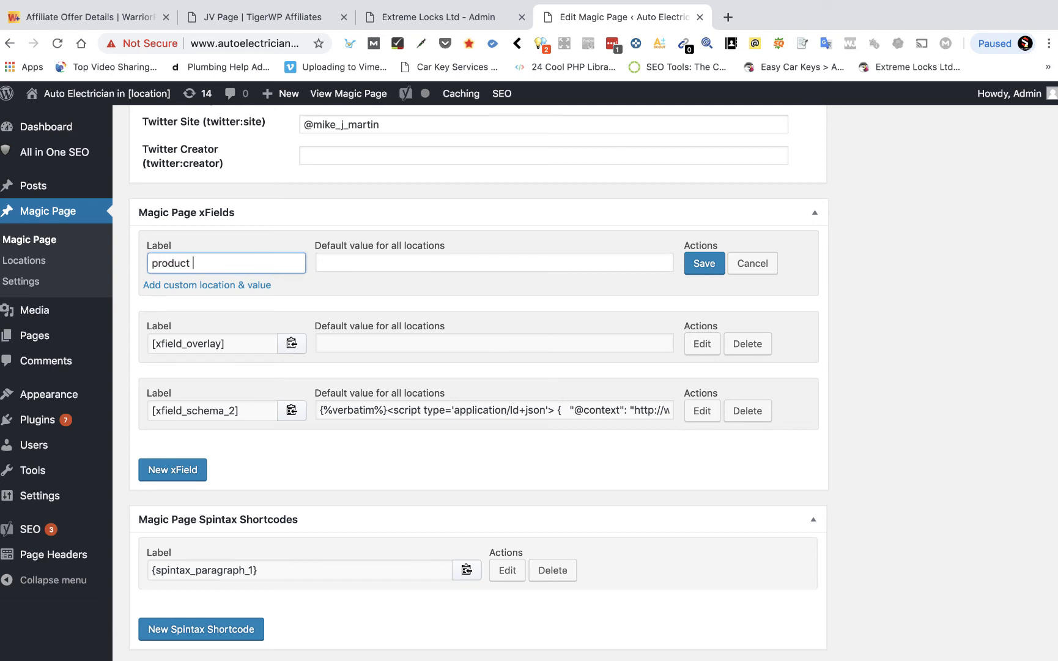
text(schema)
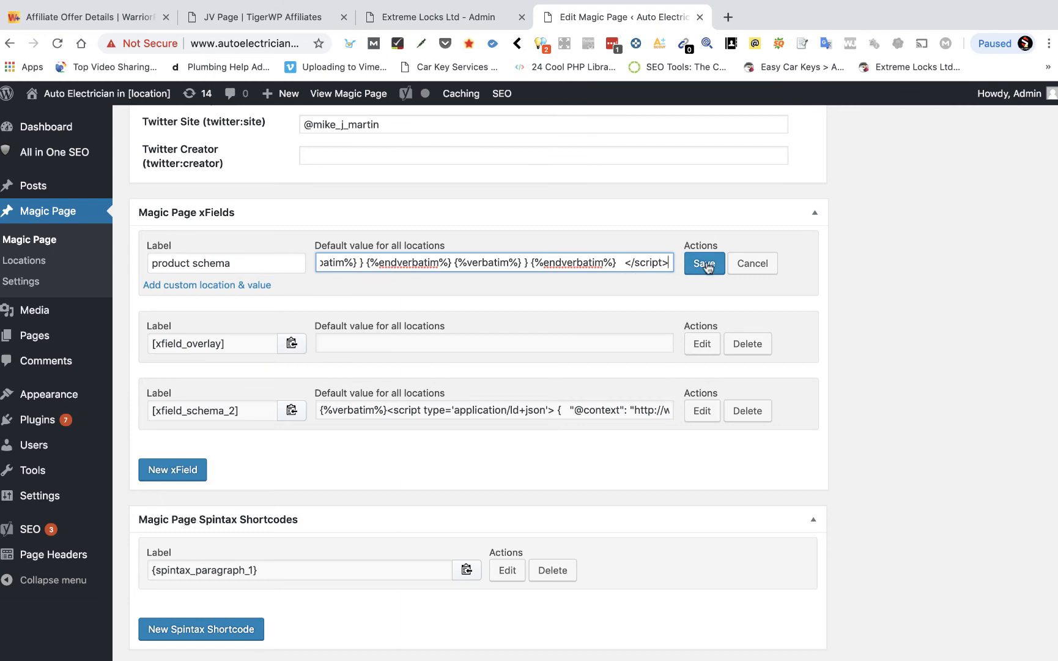
click(703, 263)
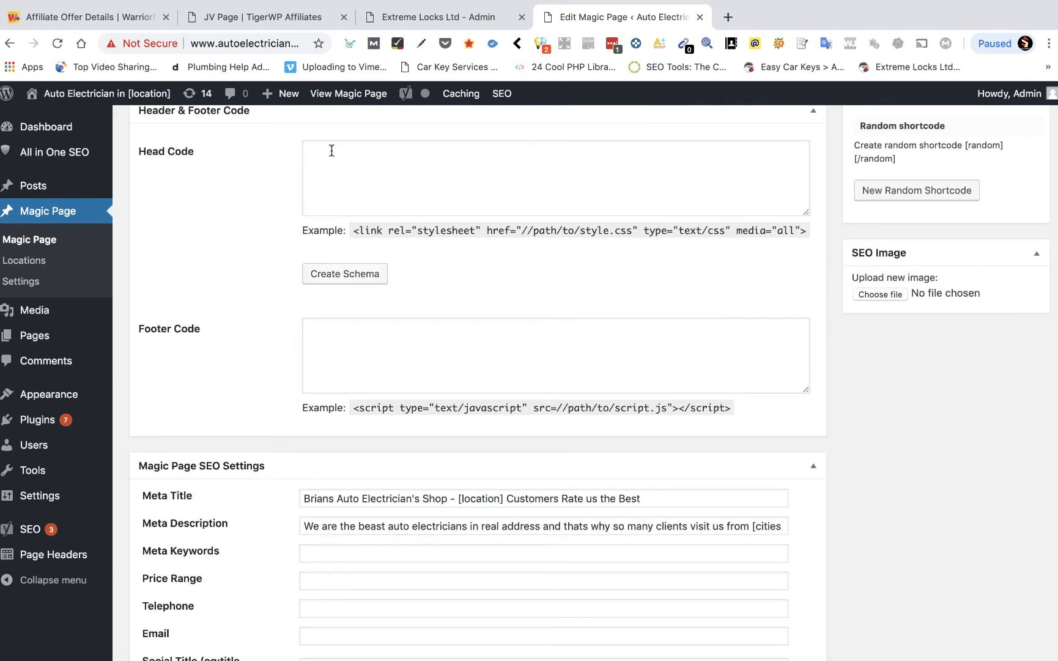
text([xfield_product_schema])
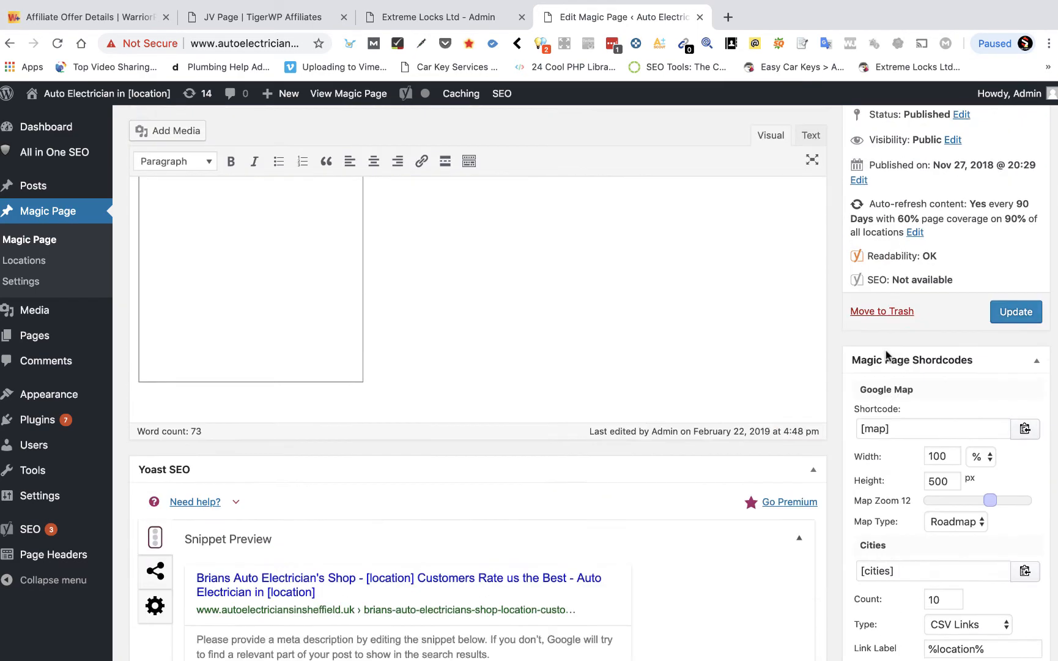
Update the Magic Page and view the live Sheffield version of the page.
click(1016, 311)
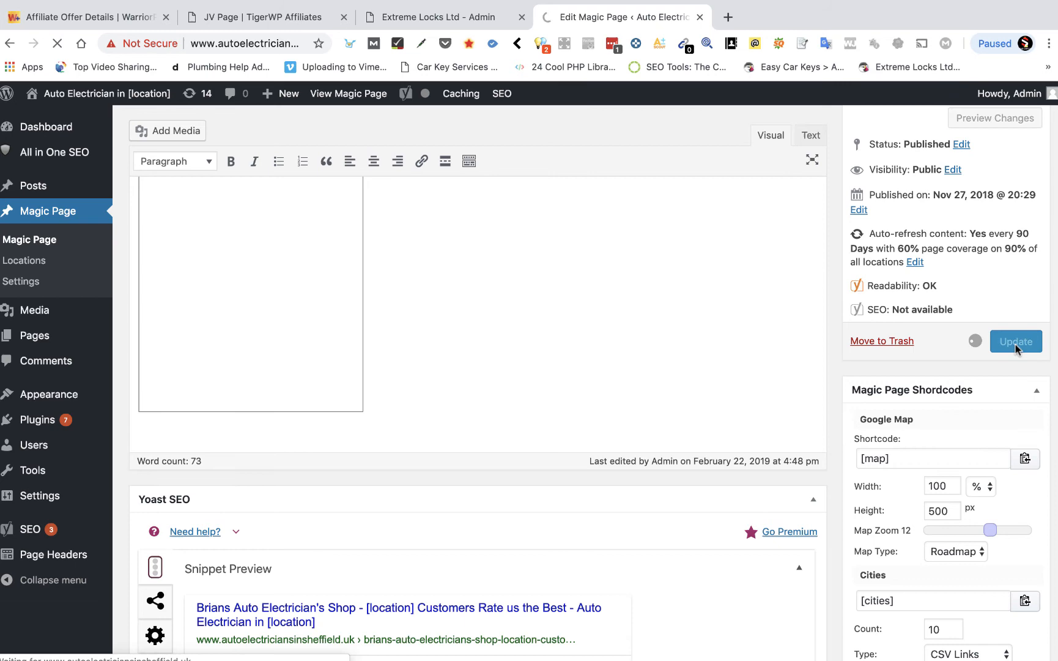
click(1015, 341)
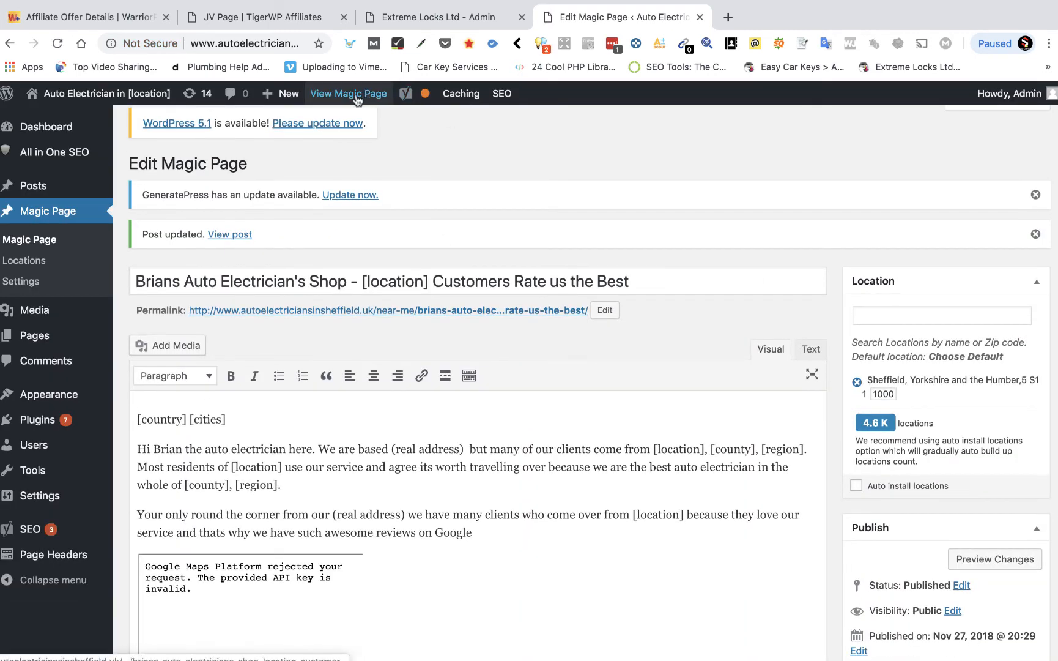
click(348, 93)
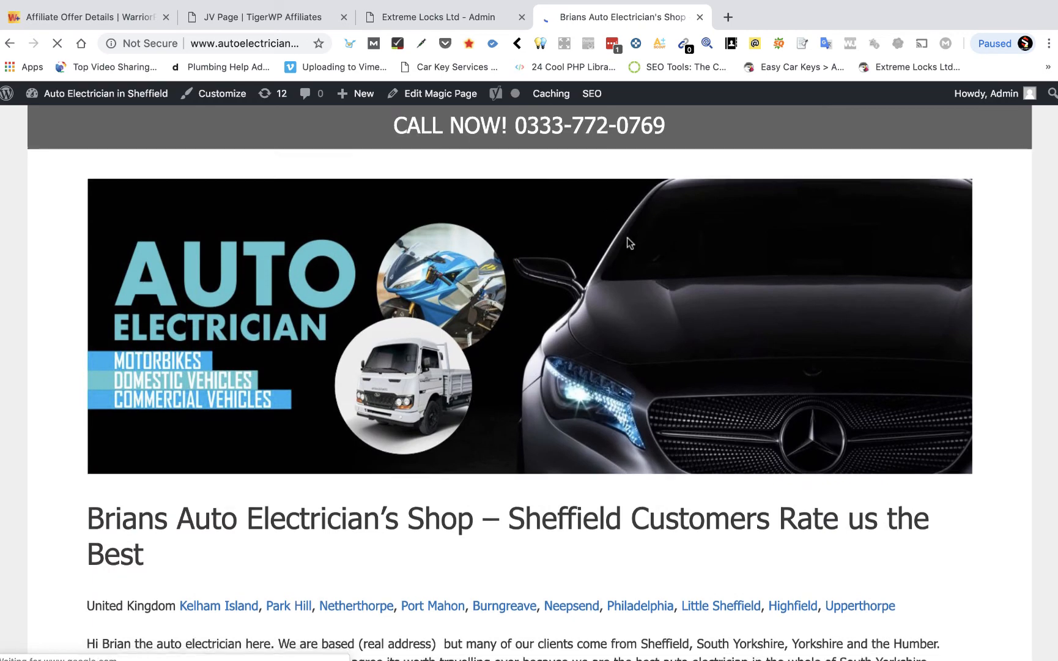
Scroll through the Philadelphia page's text, map and footer, then back to top.
scroll(down, 3)
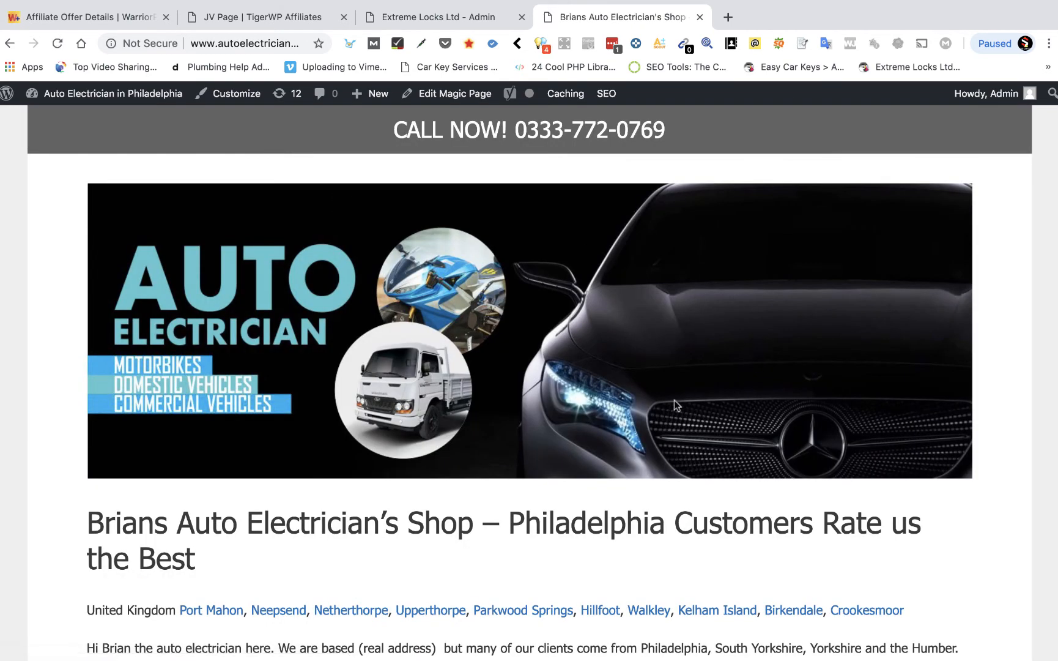
scroll(down, 3)
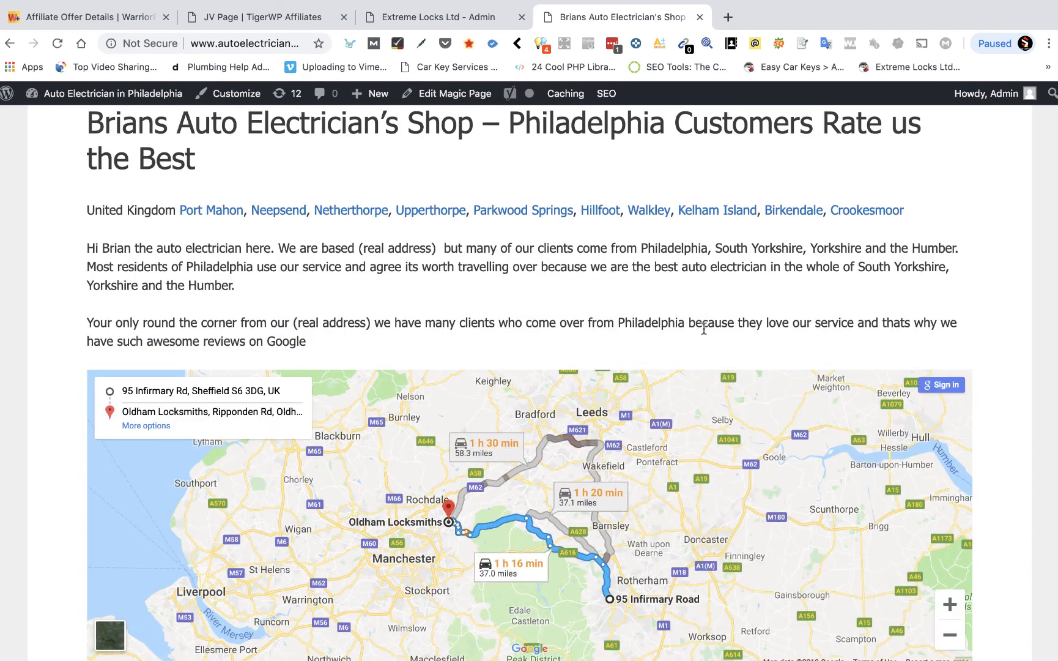
scroll(down, 3)
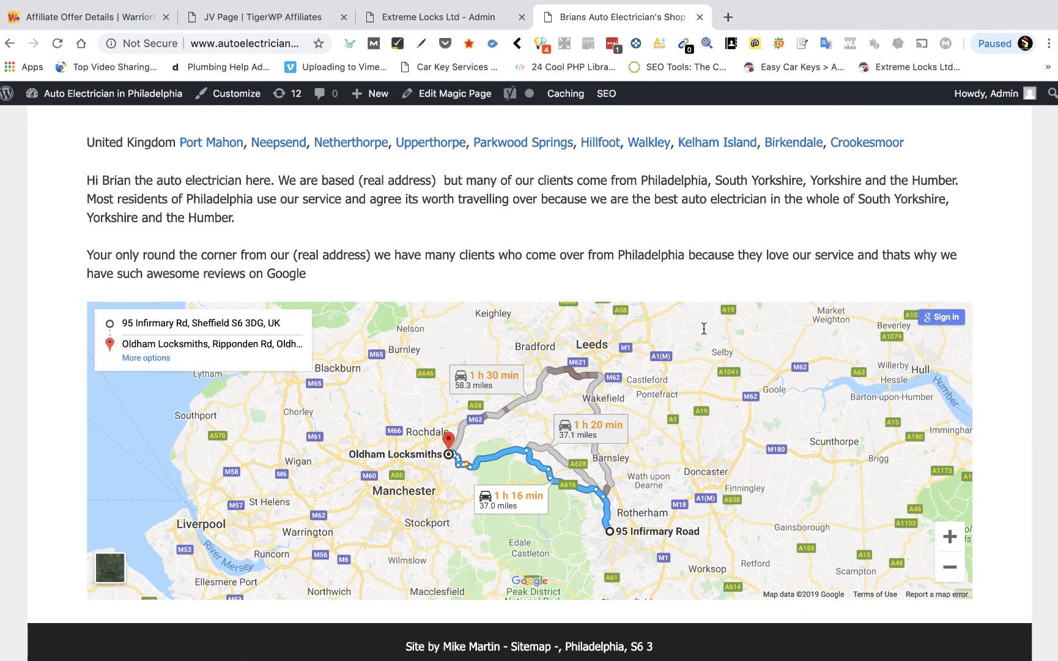
scroll(up, 3)
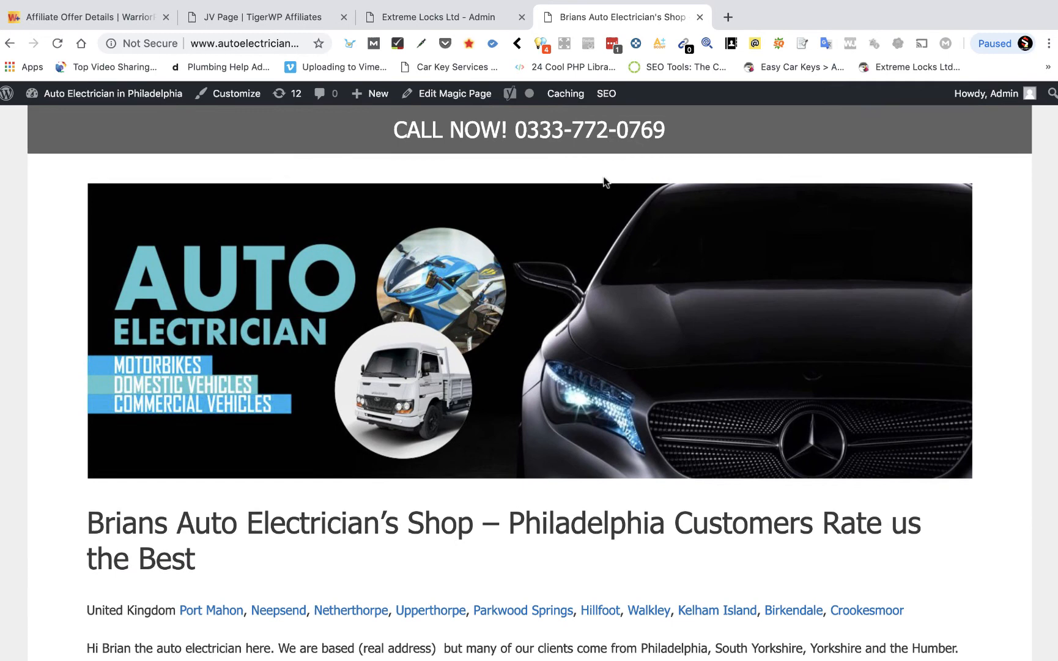
mouse_move(769, 50)
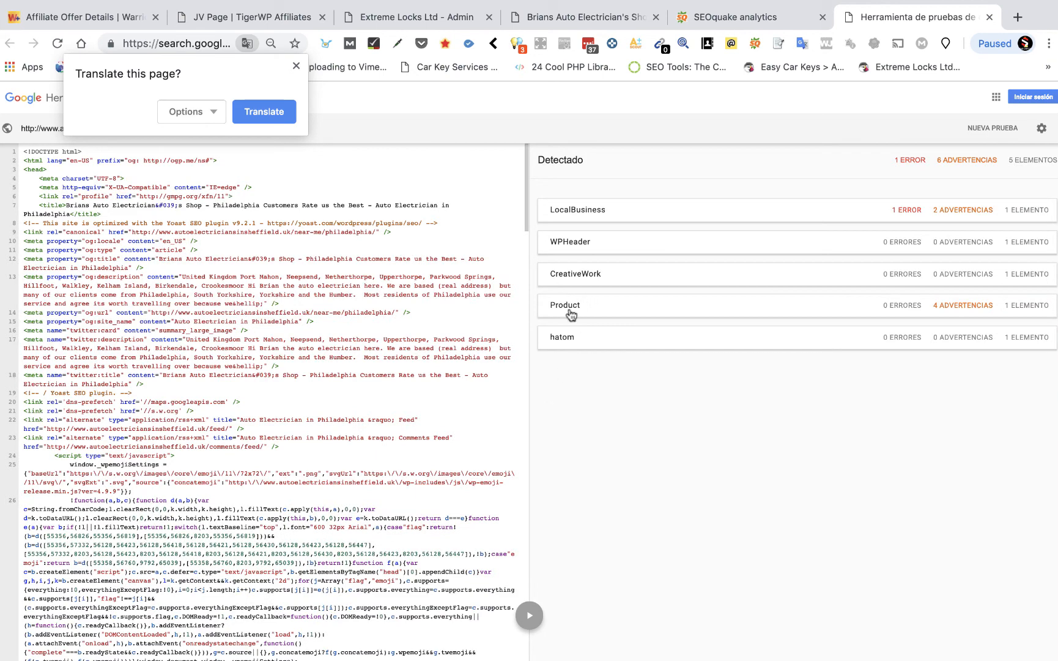
Confirm Google's testing tool finds the Product schema error-free, then return to the live site.
click(566, 305)
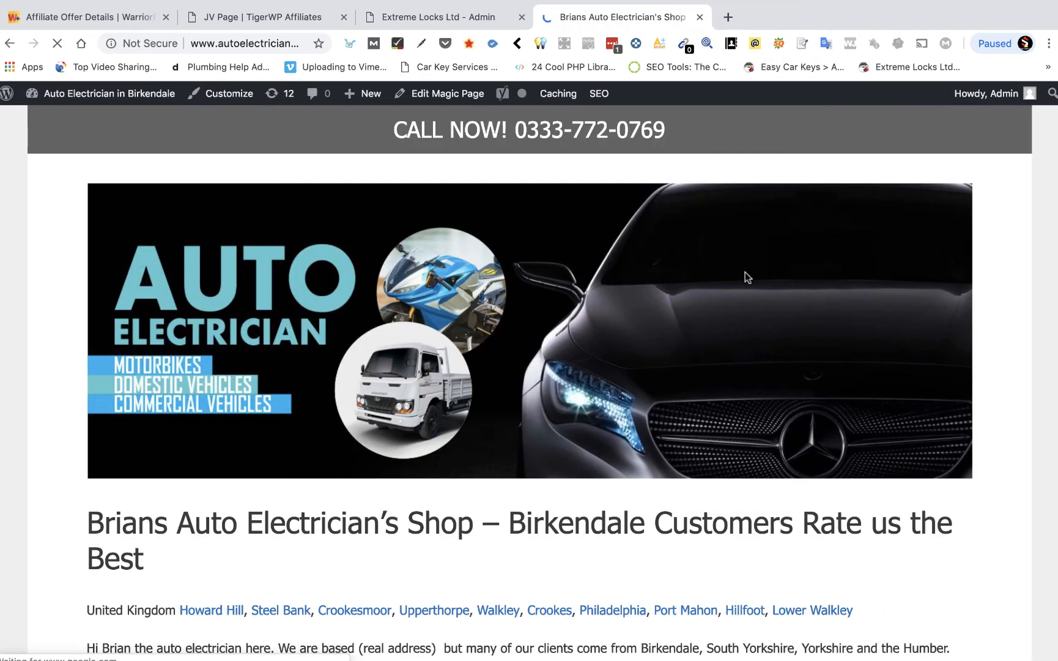
Run SEOquake's page diagnosis and validate the Birkendale page's schema.org markup in Google's testing tool.
click(779, 43)
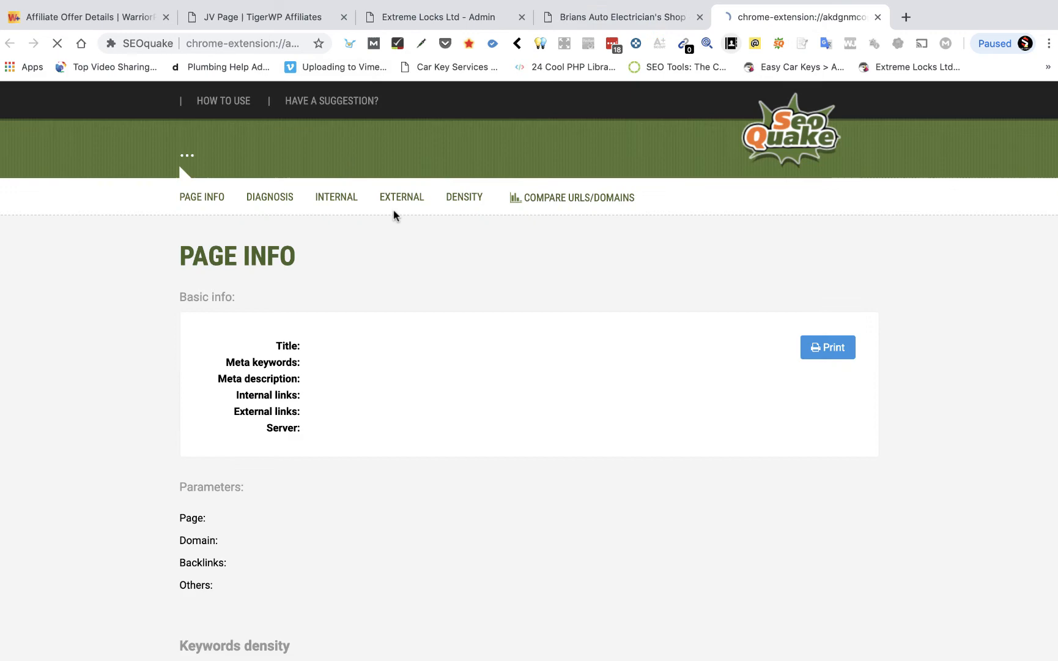
click(269, 197)
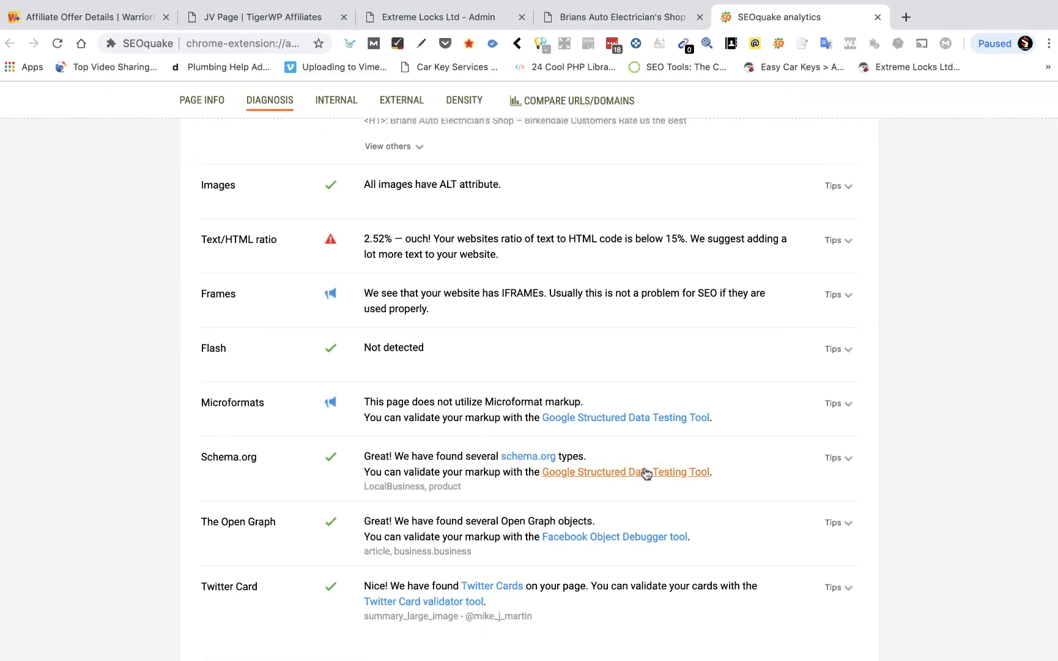
click(626, 471)
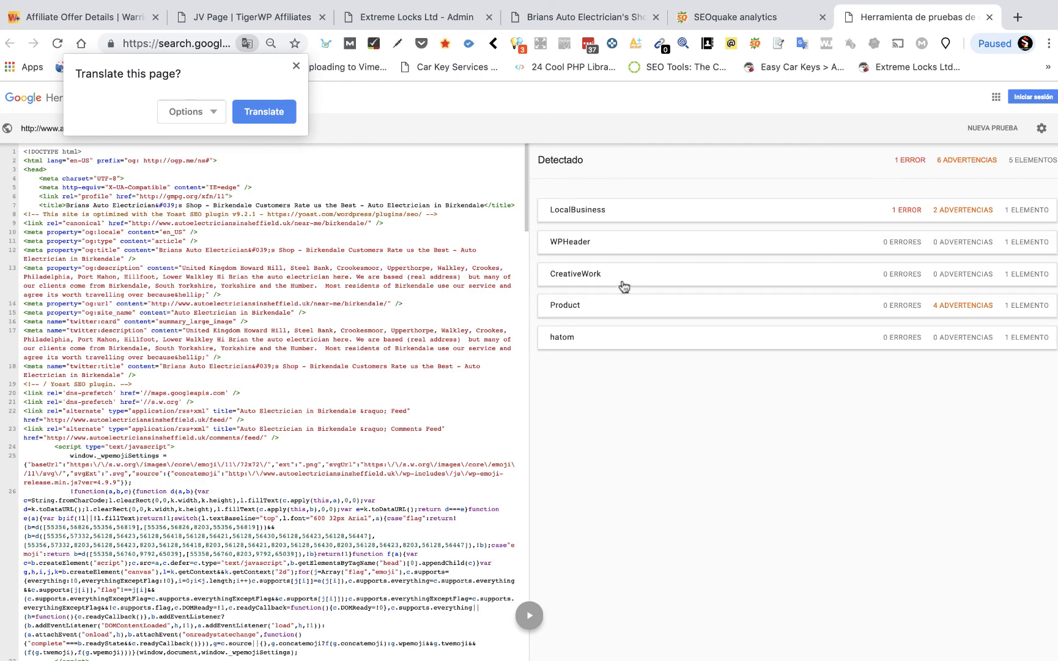
Expand the detected Product item to see its rating 5 and review count 123.
click(566, 305)
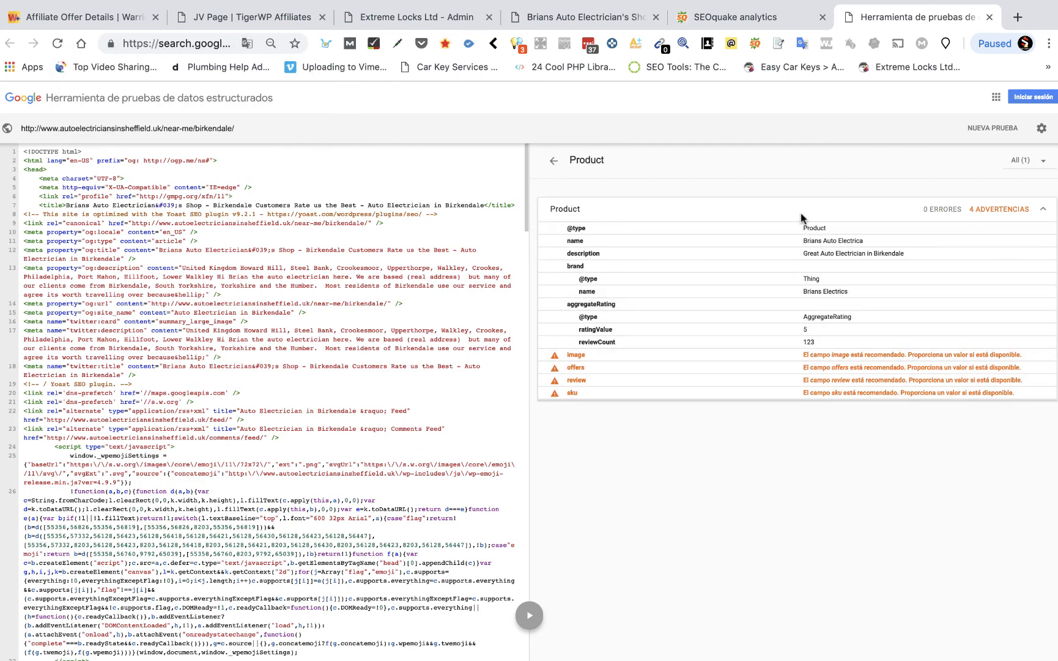
mouse_move(825, 305)
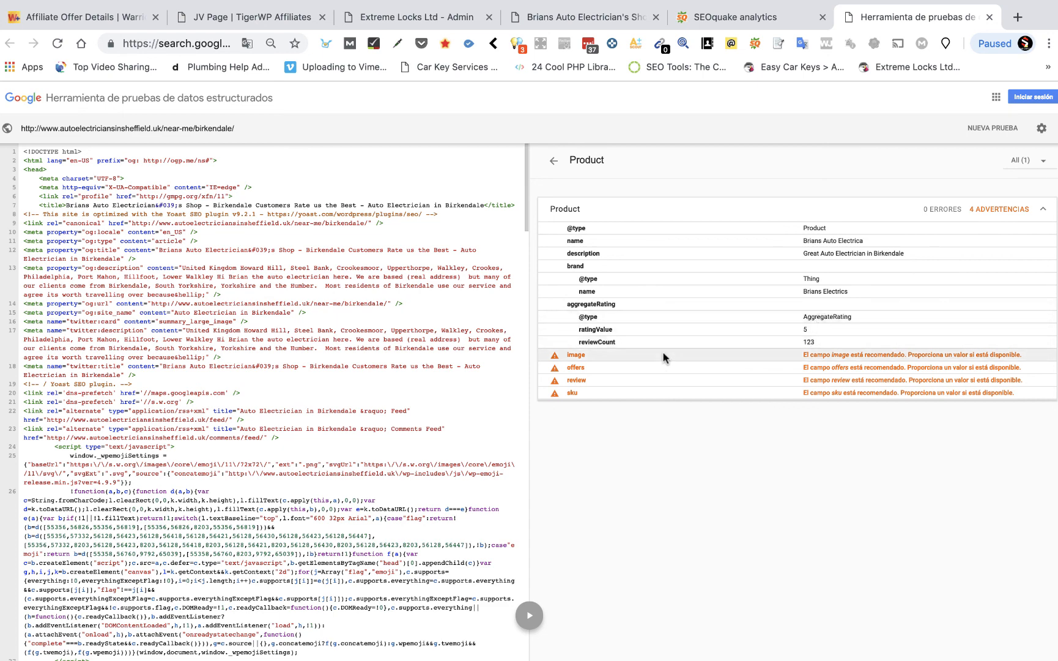
mouse_move(708, 335)
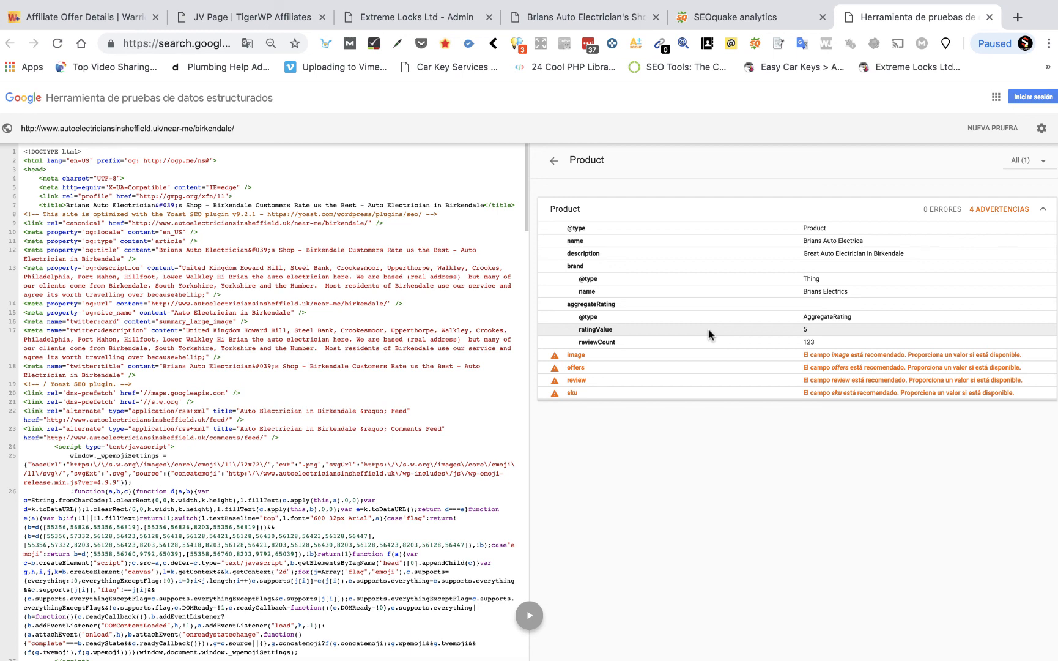
mouse_move(660, 345)
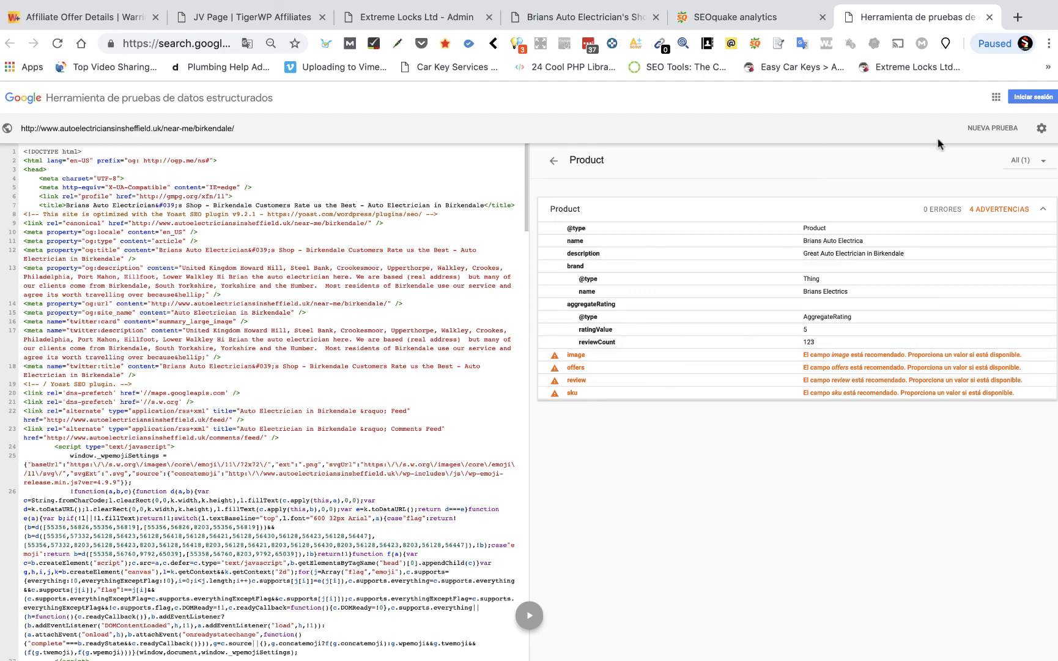
mouse_move(708, 244)
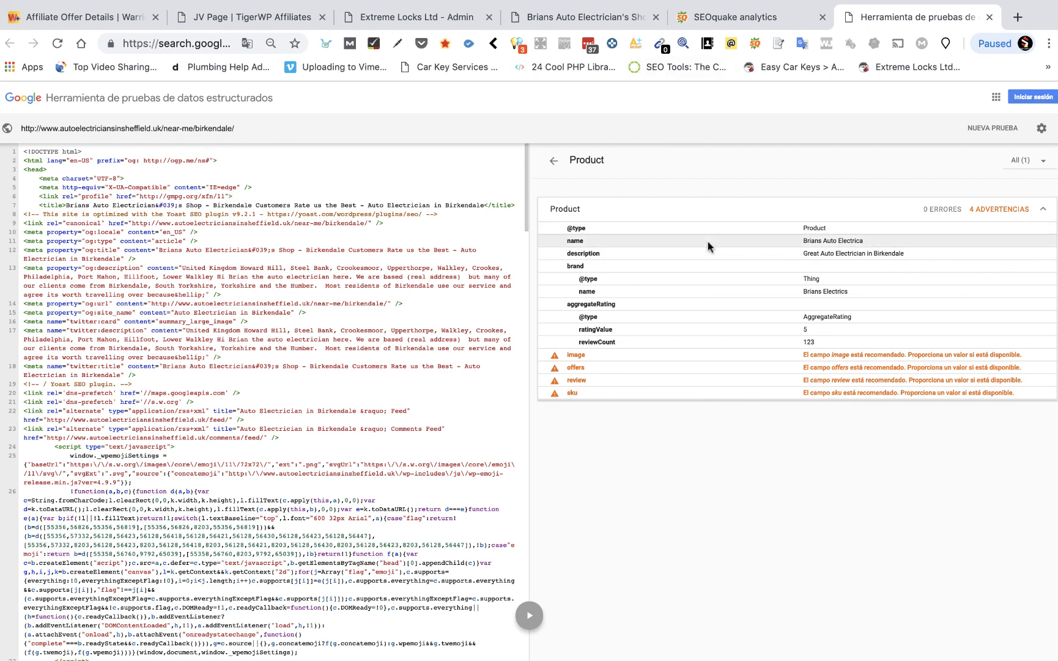